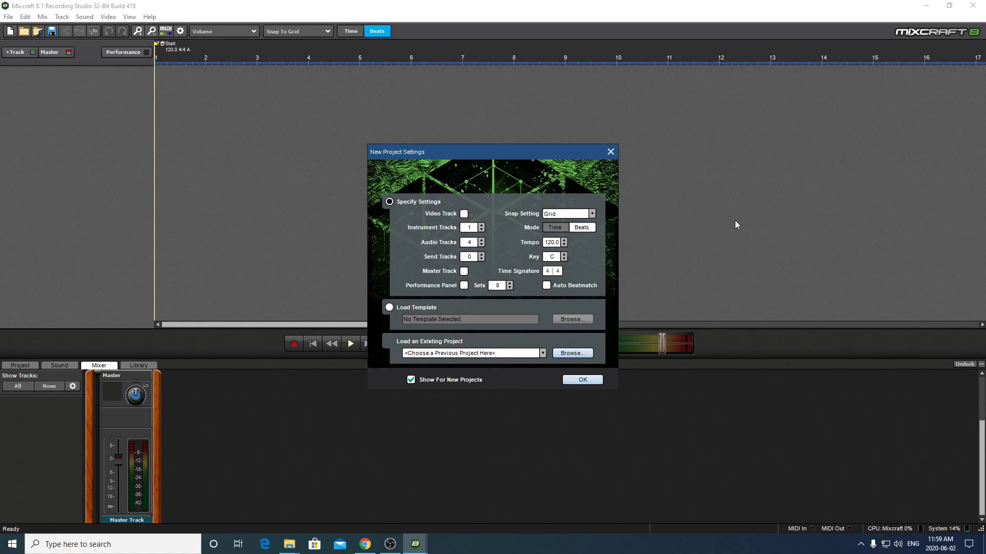
{"action": "mouse_move", "coordinate": [644, 345]}
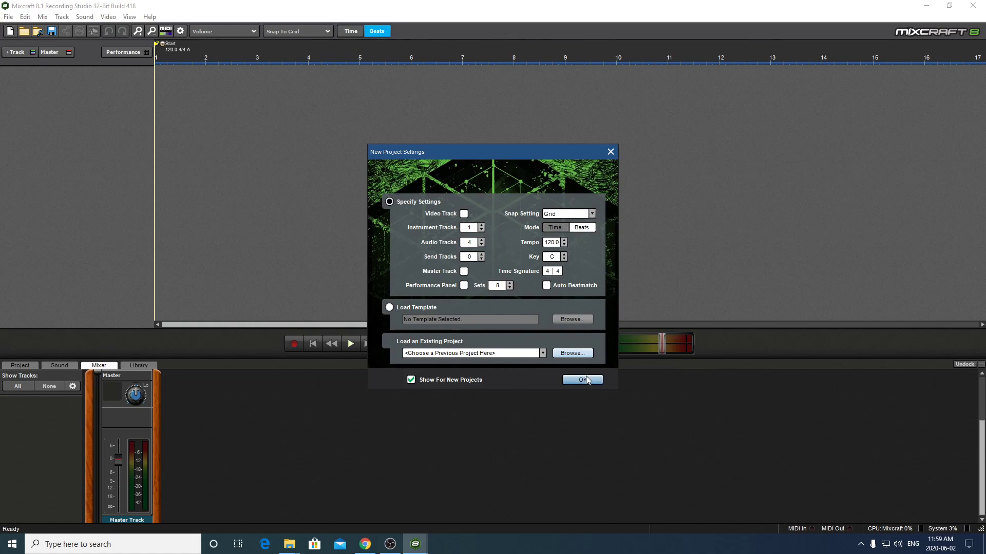
Accept the new project settings, delete one audio track and insert a second virtual instrument track
{"action": "left_click", "coordinate": [581, 379]}
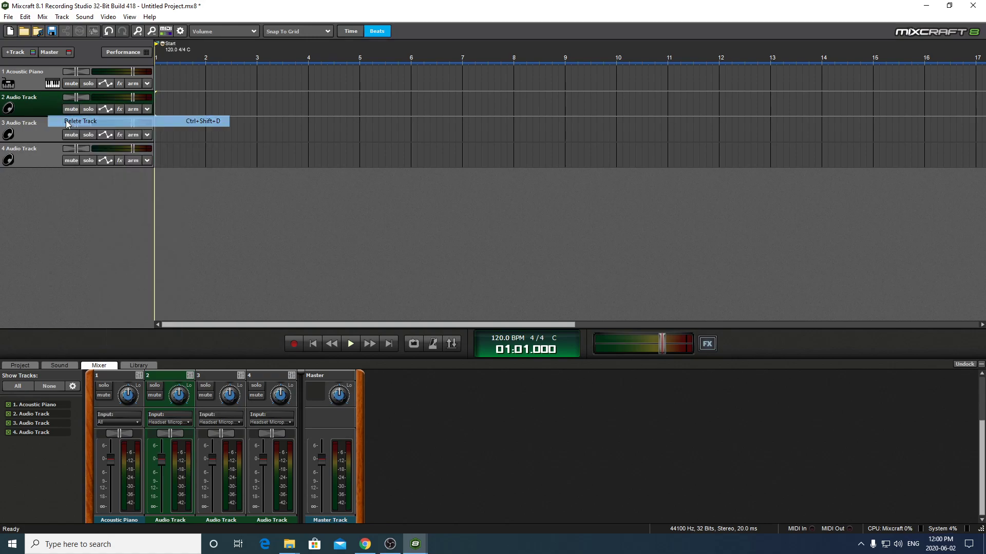
{"action": "left_click", "coordinate": [80, 121]}
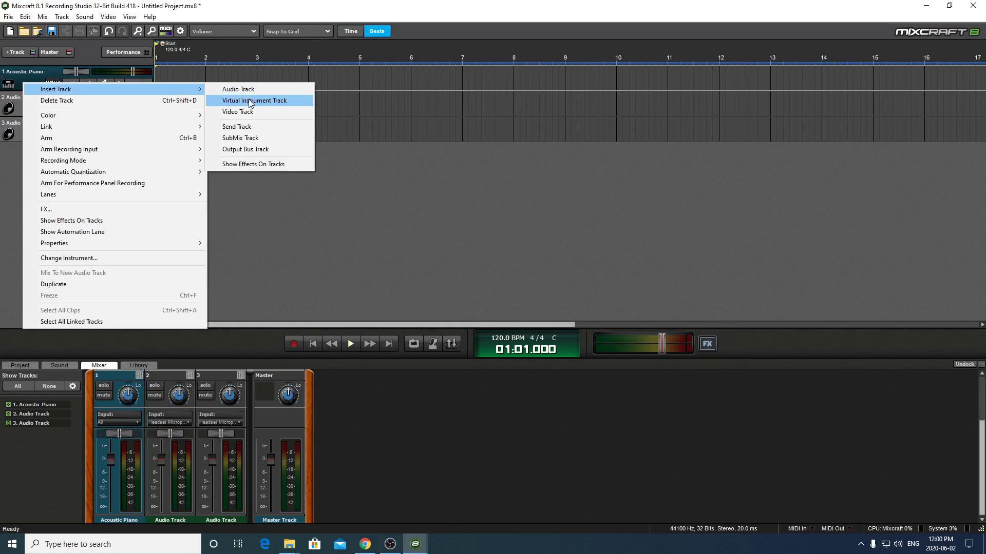
{"action": "left_click", "coordinate": [254, 101]}
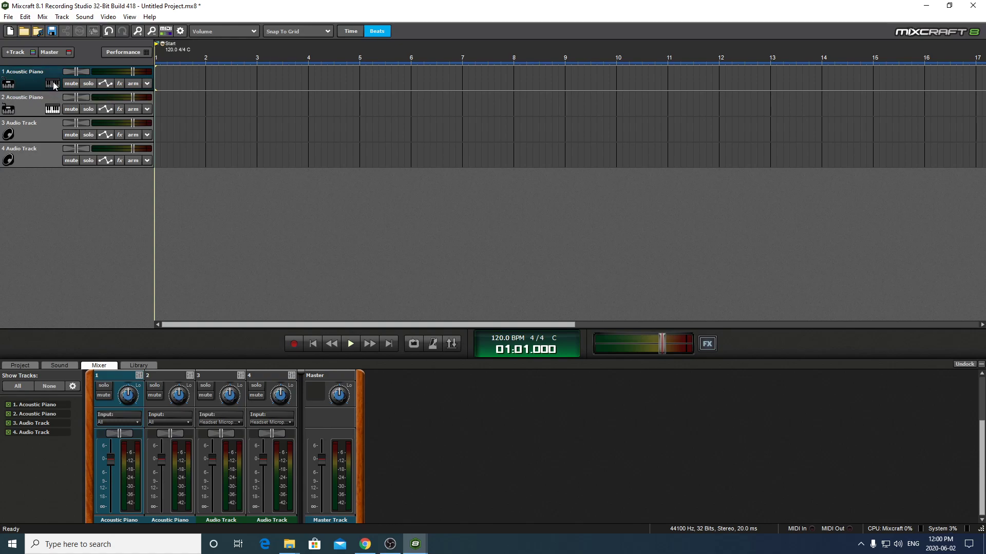
Bring up track 1's Acoustic Piano instrument window and the Musical Typing keyboard, dismissing the upgrade popup
{"action": "left_click", "coordinate": [53, 84]}
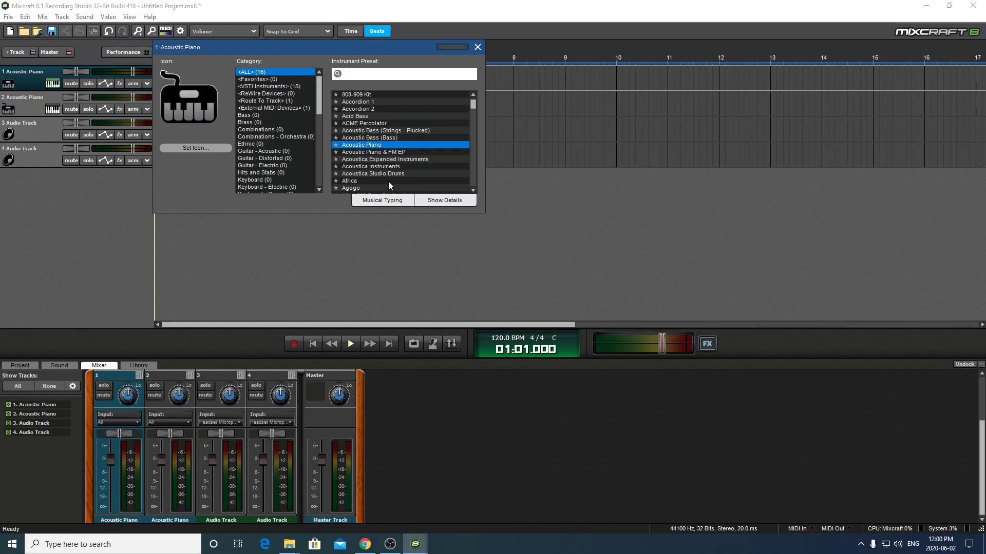
{"action": "mouse_move", "coordinate": [635, 231]}
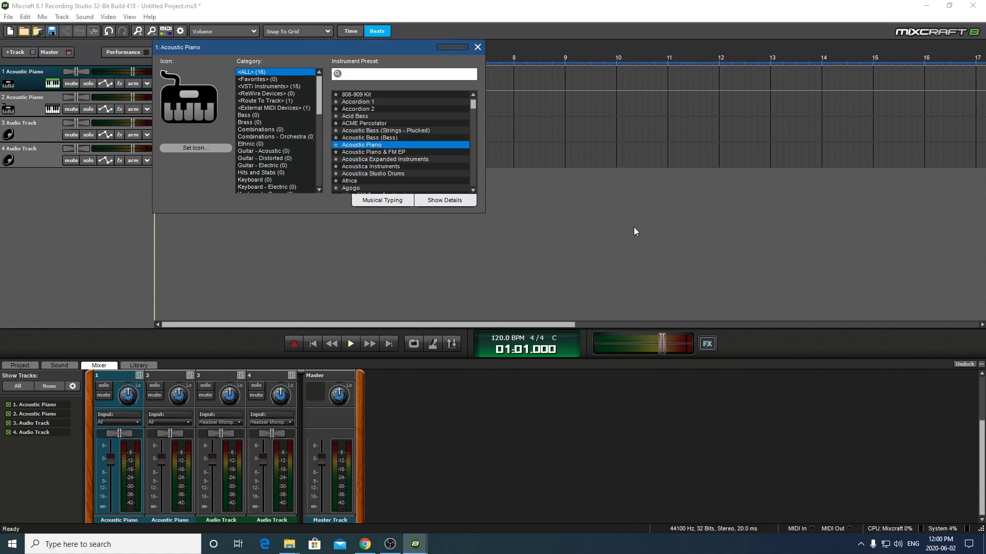
{"action": "left_click", "coordinate": [403, 74]}
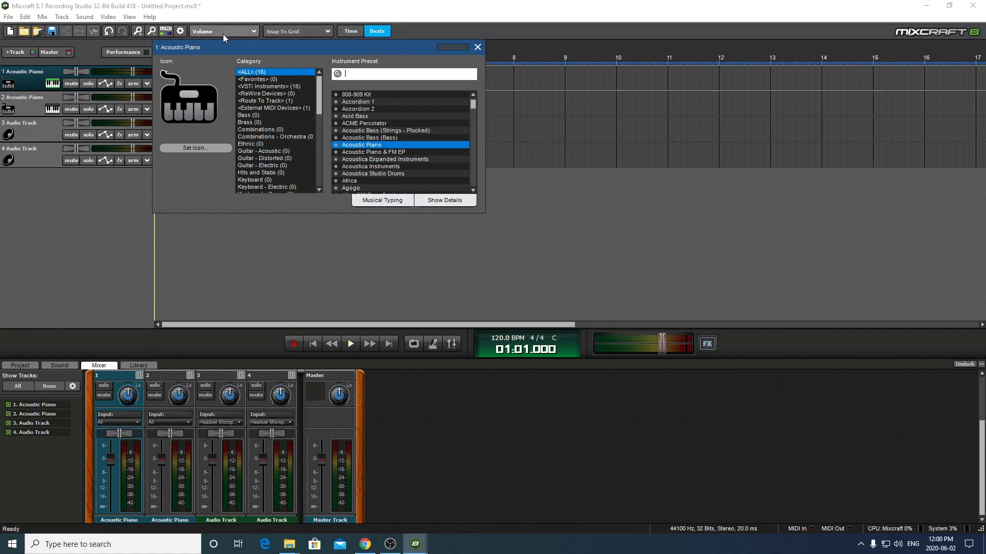
{"action": "mouse_move", "coordinate": [414, 544]}
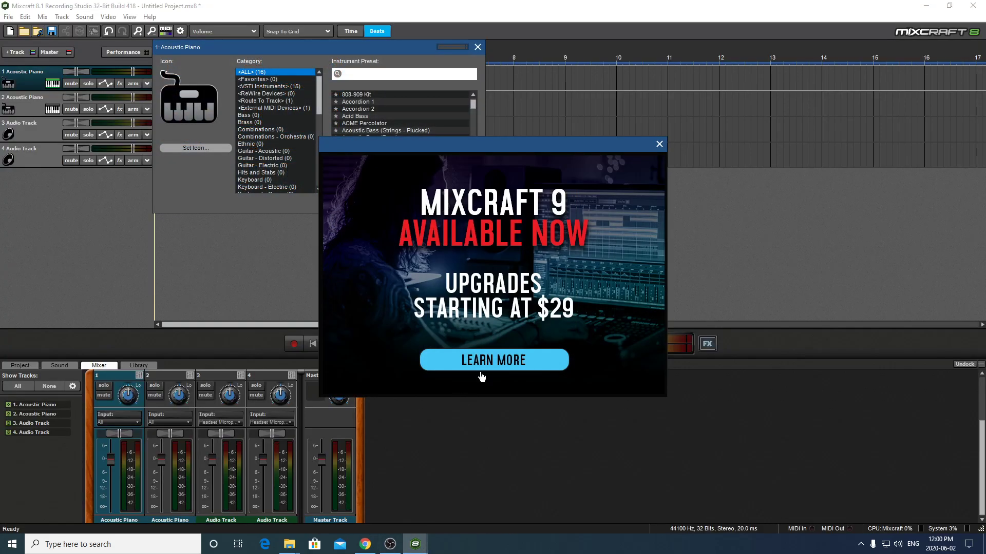
{"action": "left_click", "coordinate": [493, 359]}
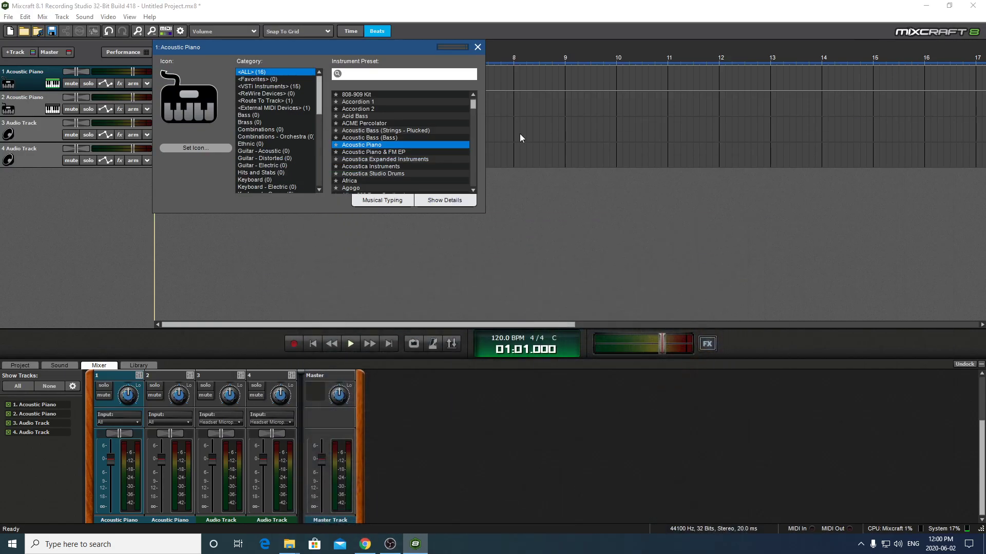
{"action": "left_click", "coordinate": [382, 200]}
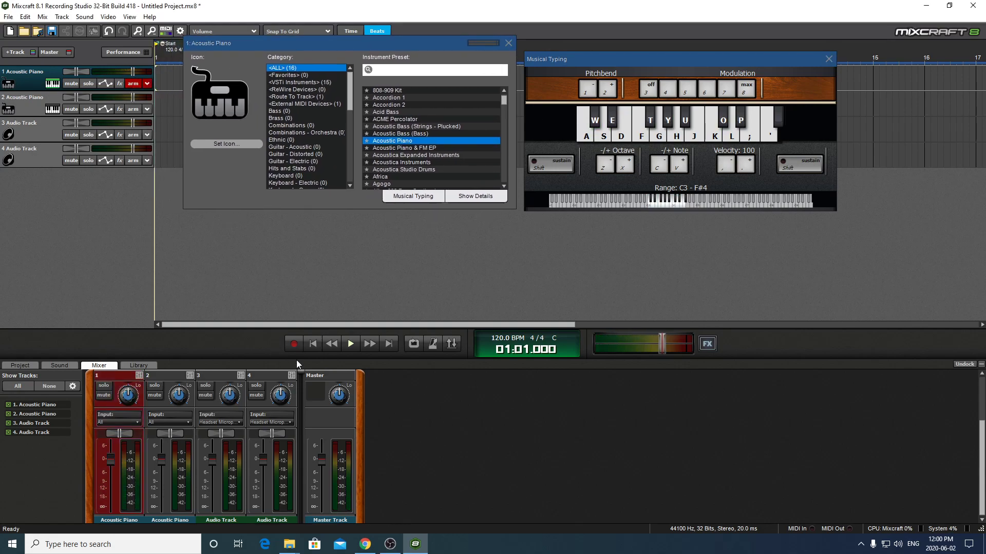
Record a roughly four-and-a-half-bar piano MIDI clip on track 1, then put the keyboard away
{"action": "key", "text": "g"}
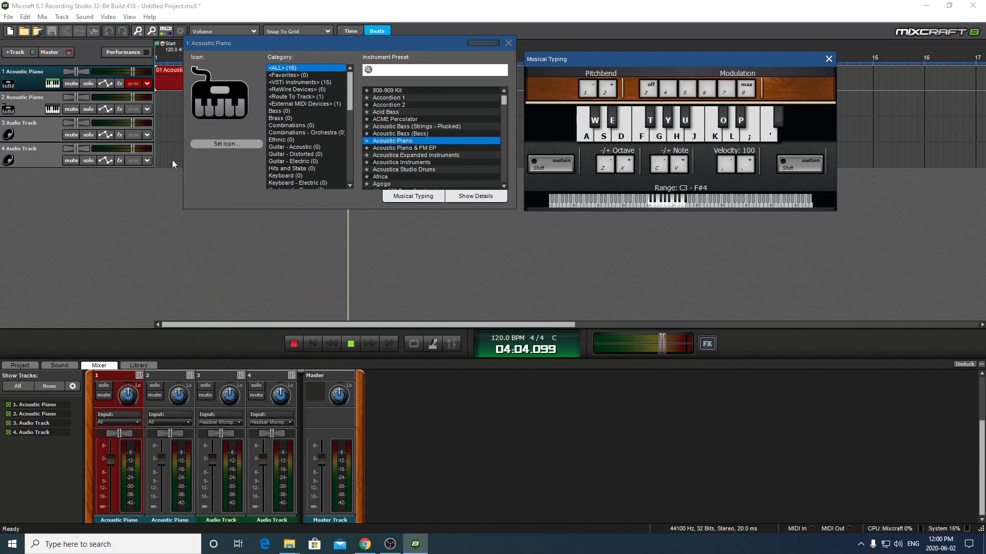
{"action": "left_click", "coordinate": [350, 343]}
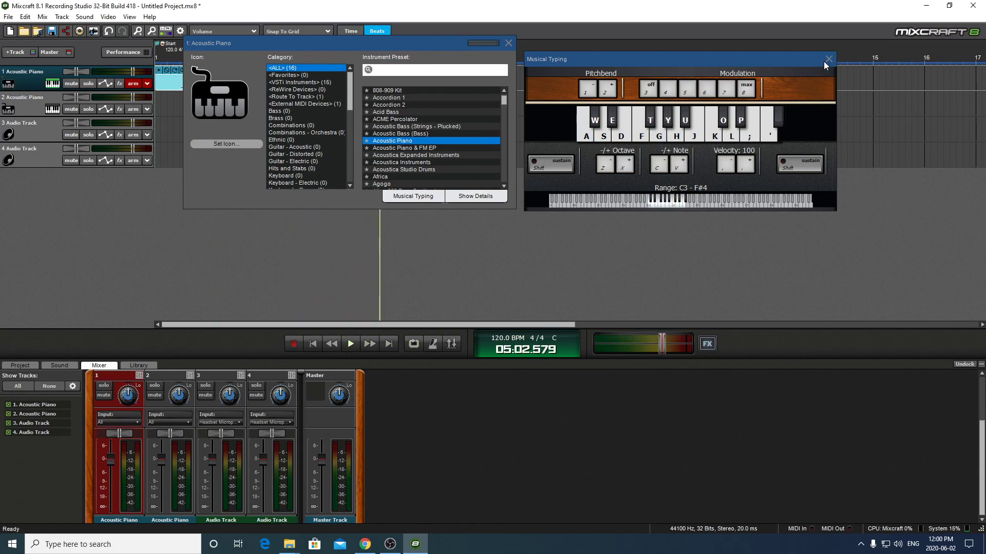
{"action": "left_click", "coordinate": [828, 59]}
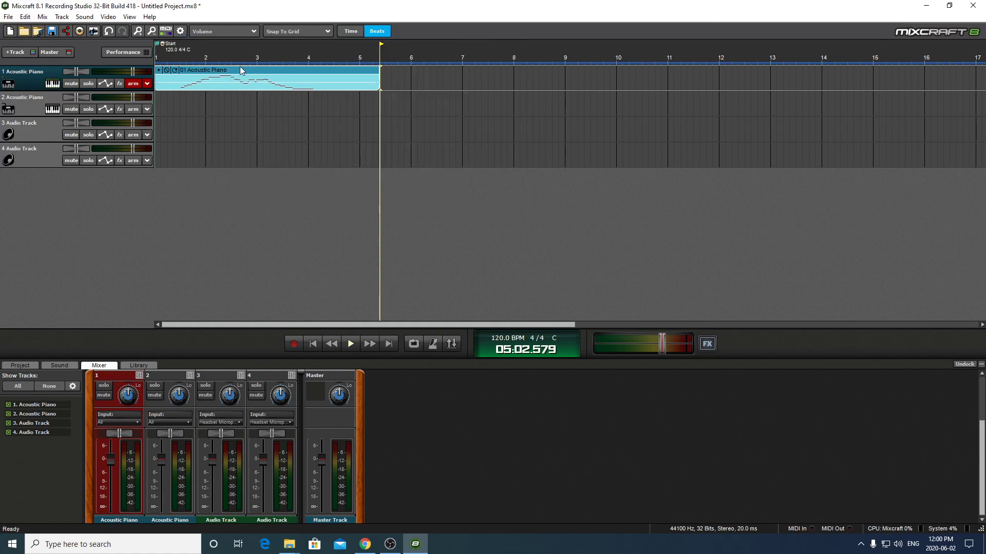
Audition the piano clip, then change track 1's instrument to the Guitar - Acoustic > Greasy Frets preset
{"action": "left_click", "coordinate": [350, 343]}
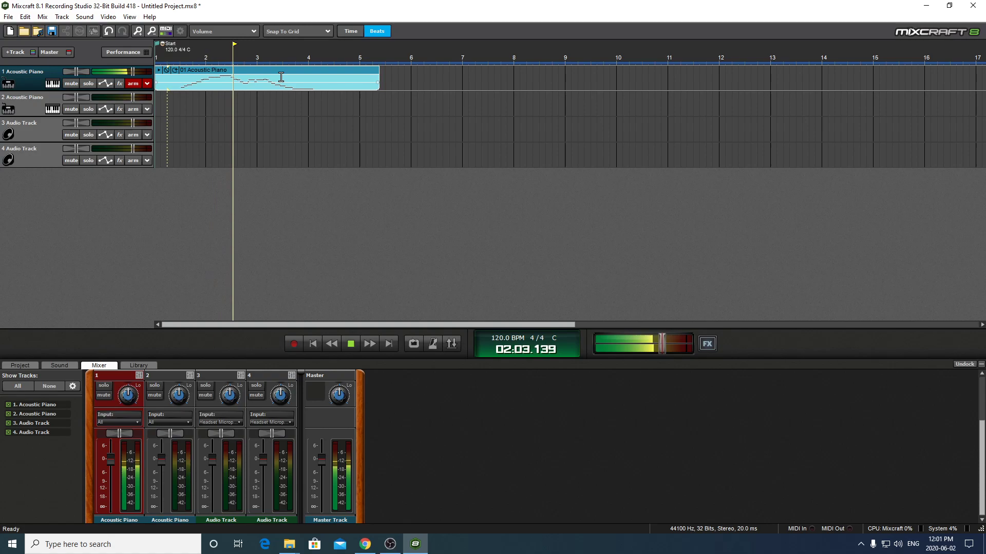
{"action": "left_click", "coordinate": [350, 343]}
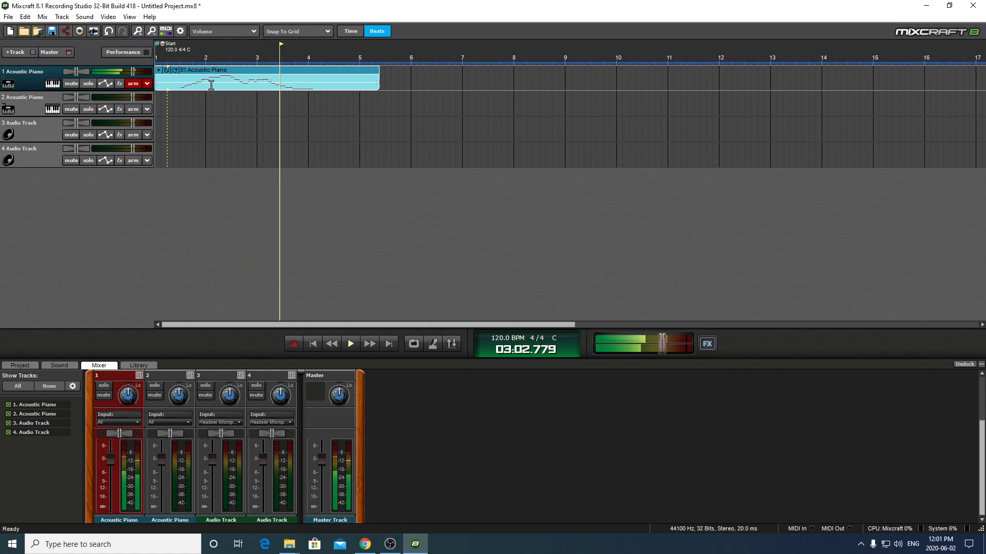
{"action": "left_click", "coordinate": [52, 83]}
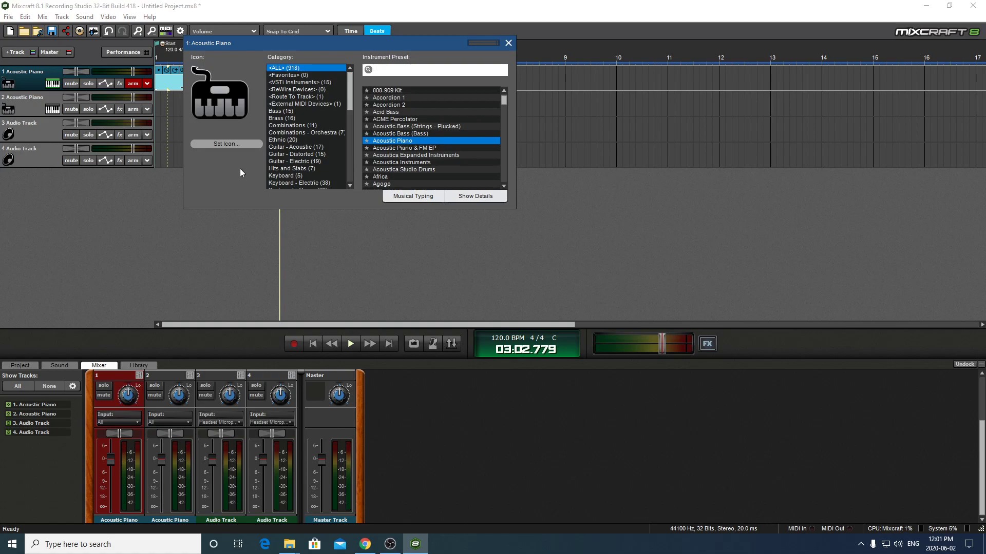
{"action": "left_click", "coordinate": [296, 125]}
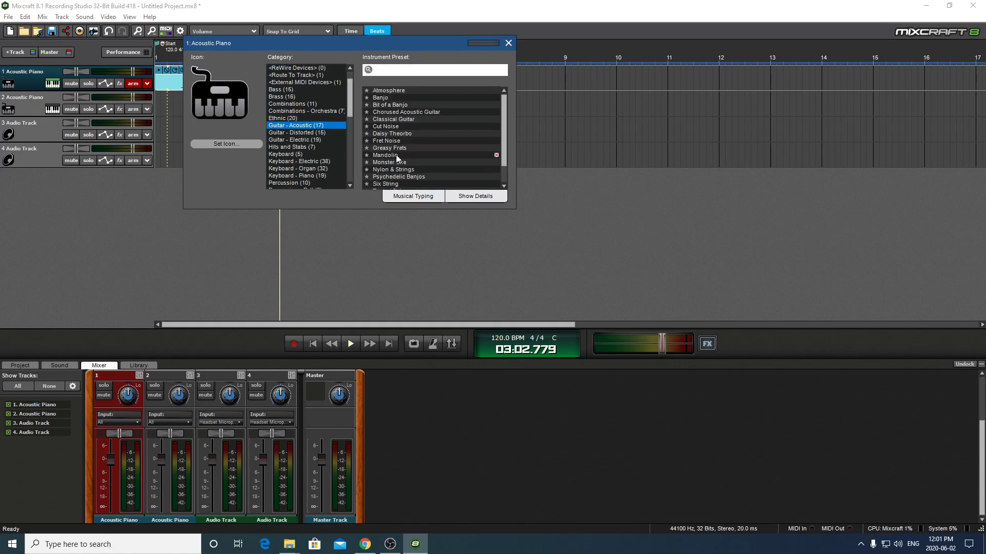
{"action": "left_click", "coordinate": [390, 148]}
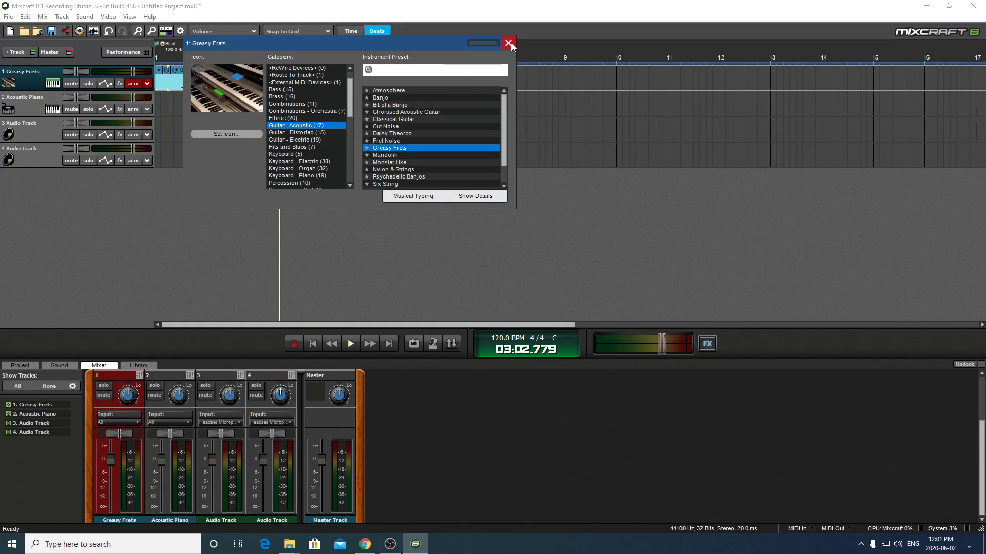
{"action": "left_click", "coordinate": [507, 43]}
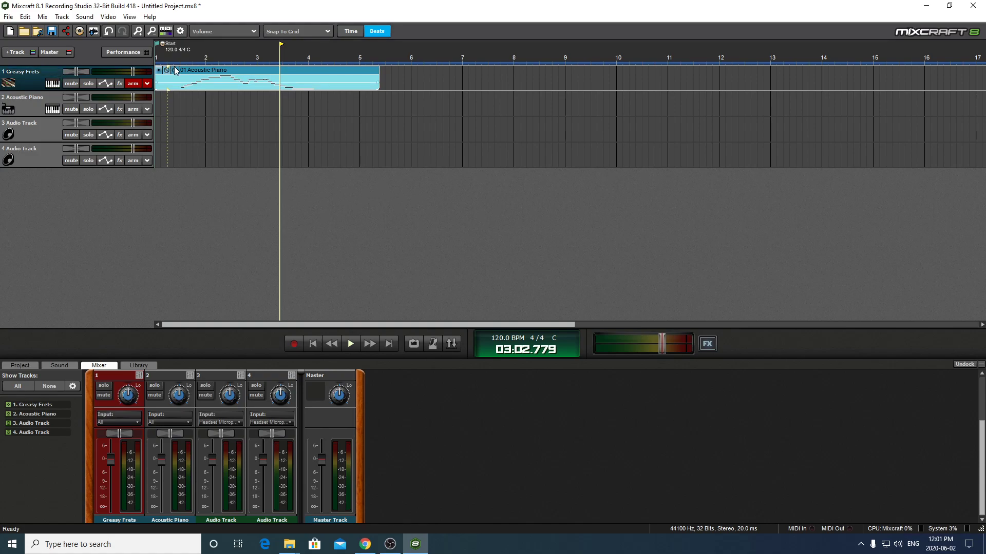
Play the clip with the Greasy Frets sound and mute track 1
{"action": "left_click", "coordinate": [350, 343]}
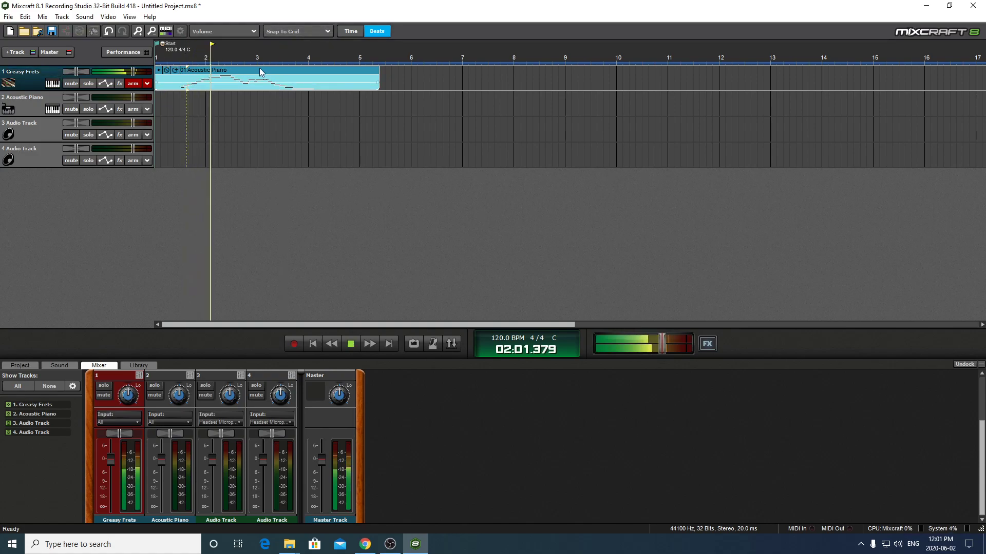
{"action": "left_click", "coordinate": [350, 343]}
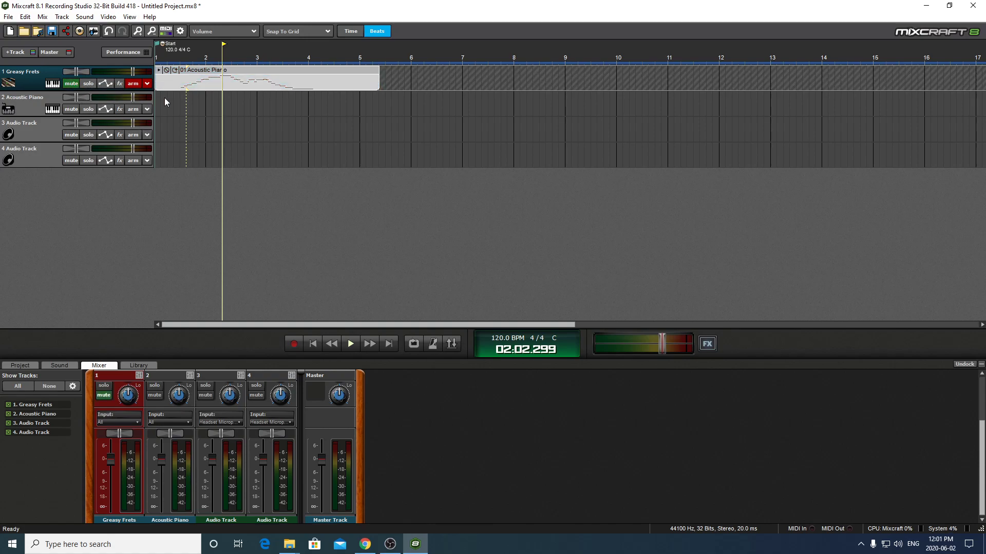
{"action": "left_click", "coordinate": [350, 343]}
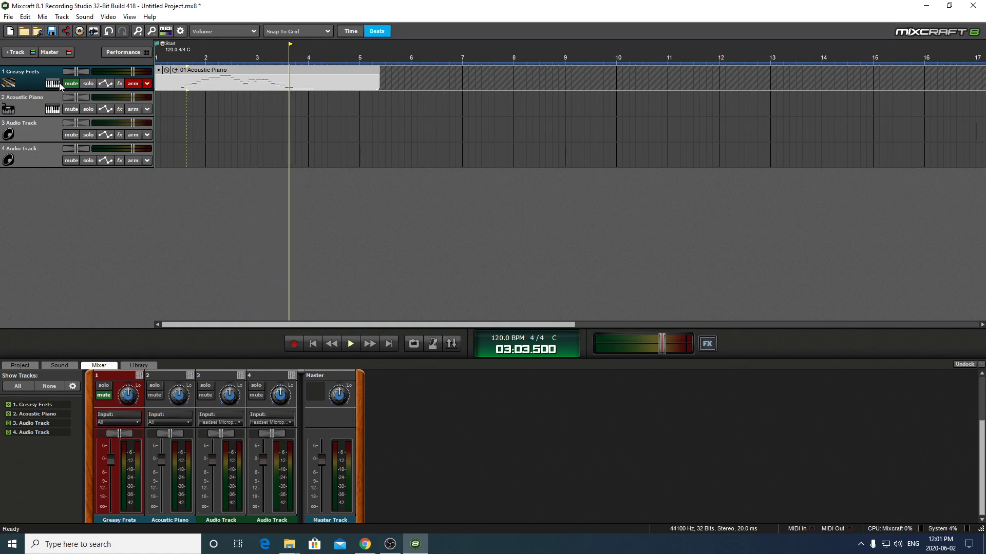
{"action": "left_click", "coordinate": [264, 79]}
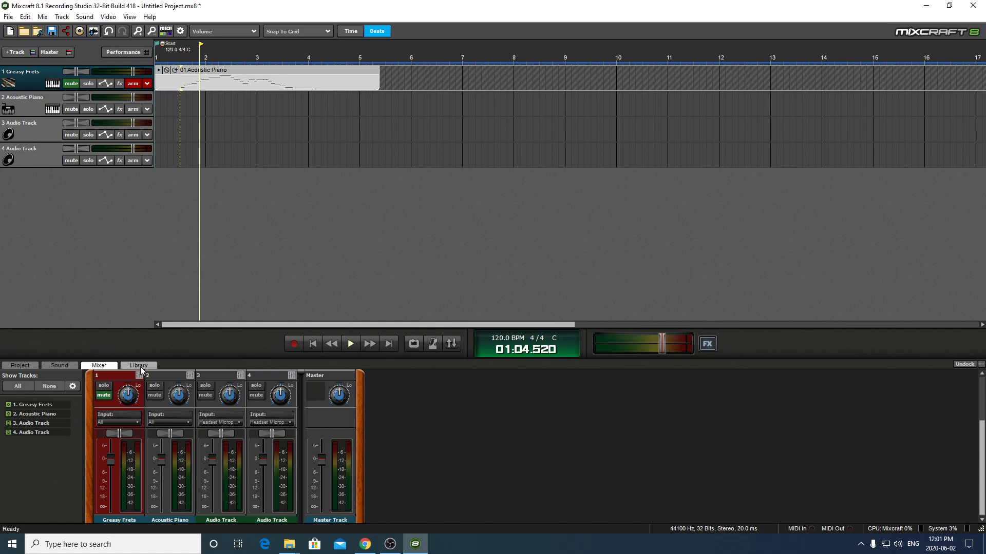
Show the Library tab filtered to Loops content
{"action": "left_click", "coordinate": [137, 365]}
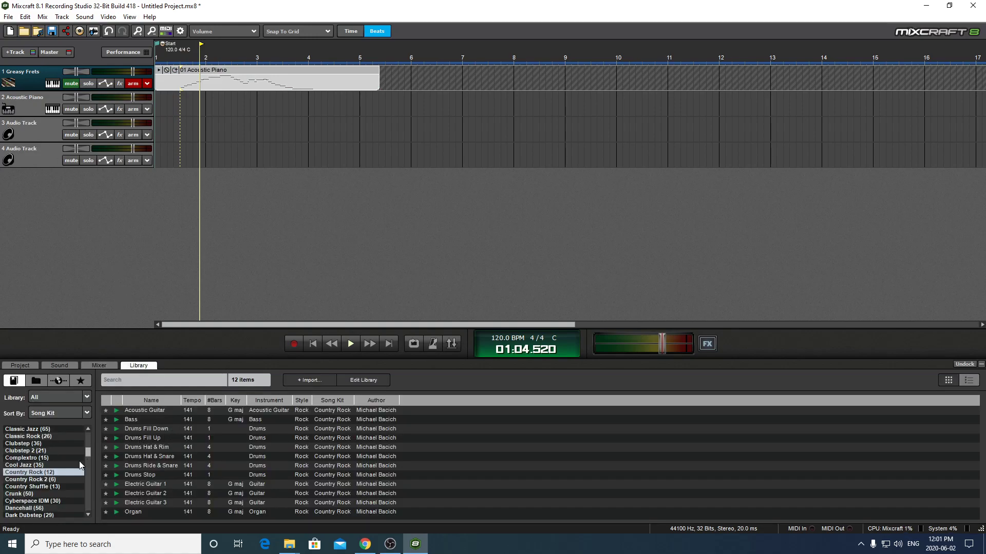
{"action": "left_click", "coordinate": [87, 397]}
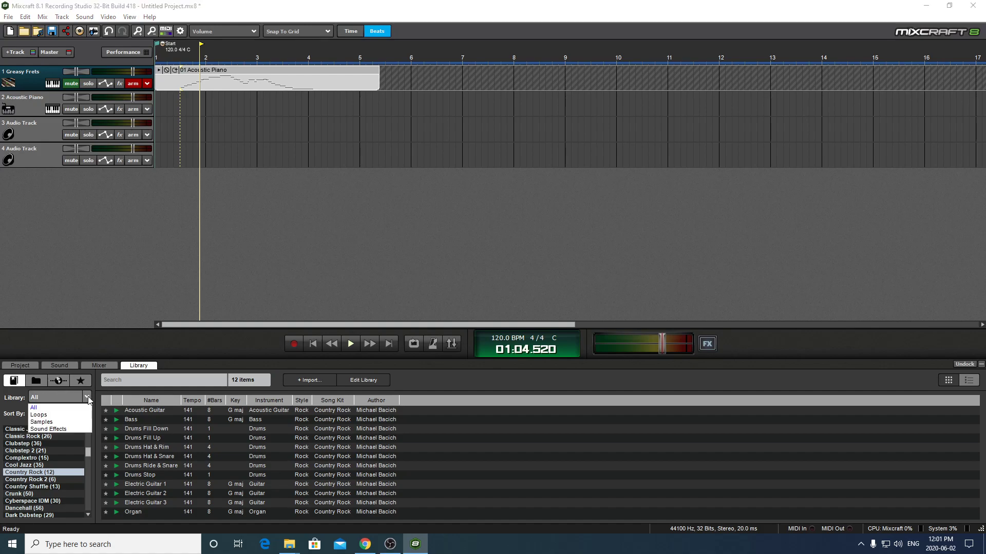
{"action": "left_click", "coordinate": [38, 415]}
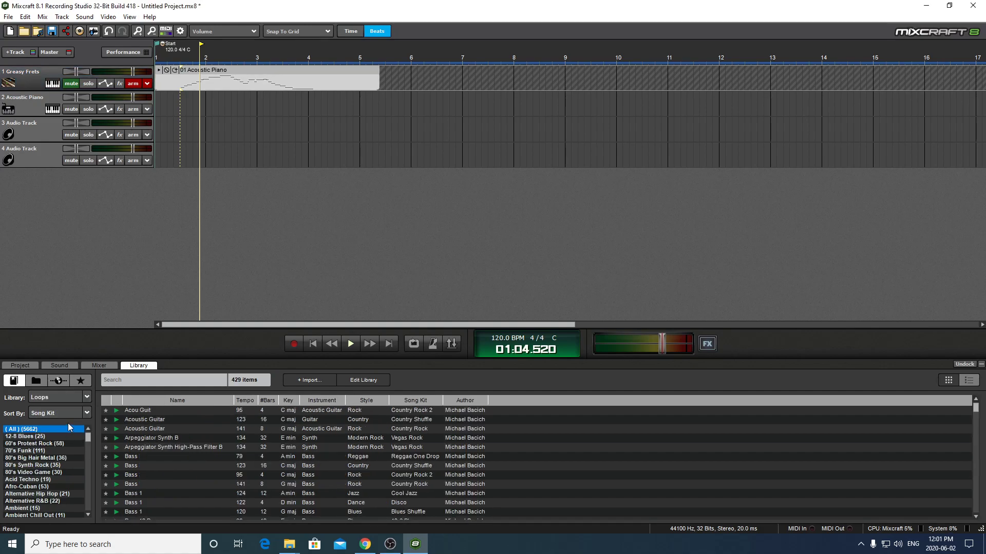
{"action": "left_click", "coordinate": [86, 413]}
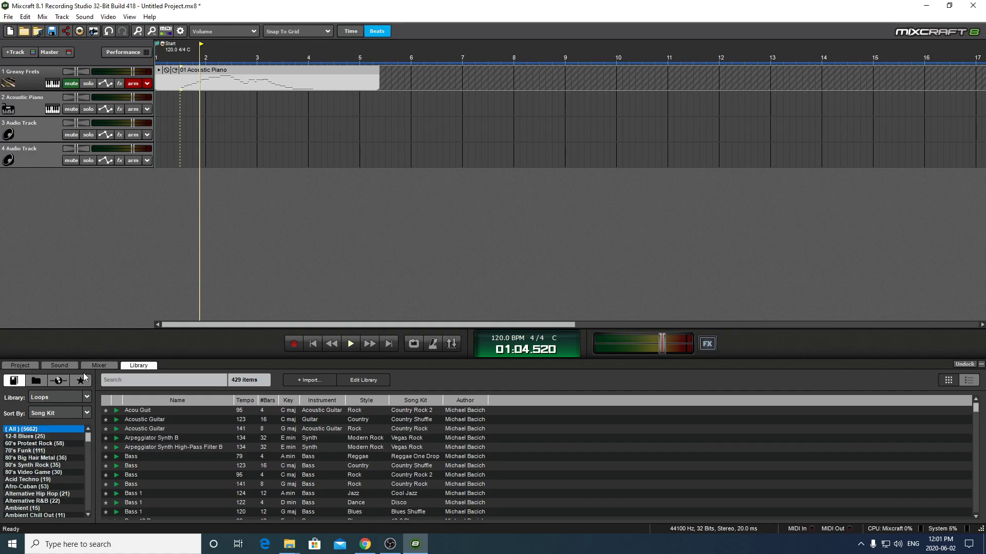
Choose the Celtic song kit, preview Bagpipe Low and place Fiddle Melody 1 on track 3
{"action": "scroll", "scroll_direction": "down", "scroll_amount": 3}
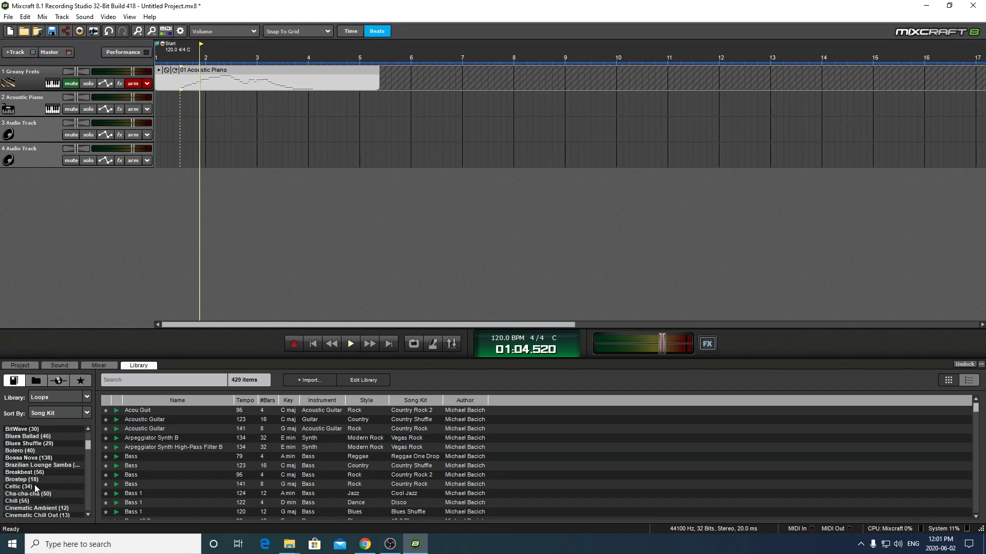
{"action": "left_click", "coordinate": [18, 487]}
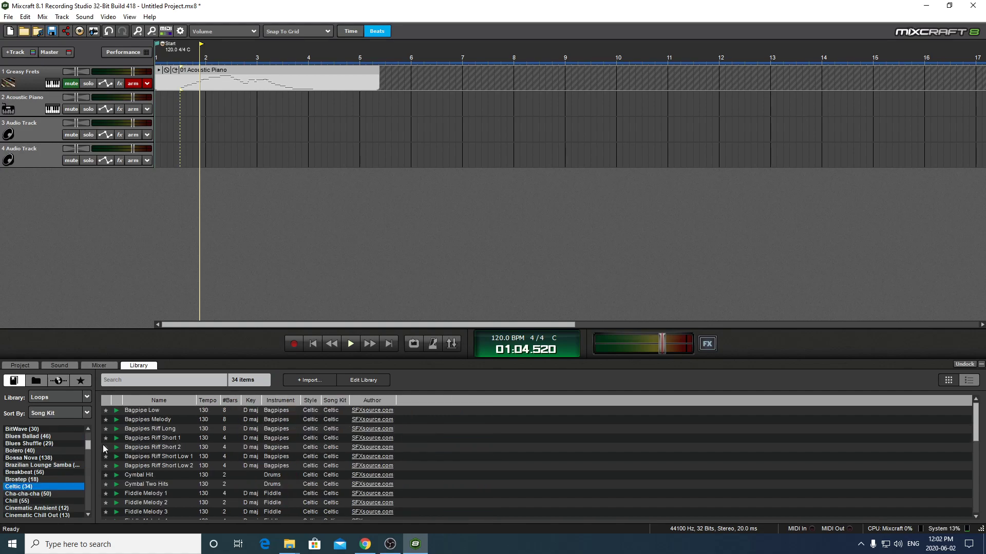
{"action": "left_click", "coordinate": [141, 410]}
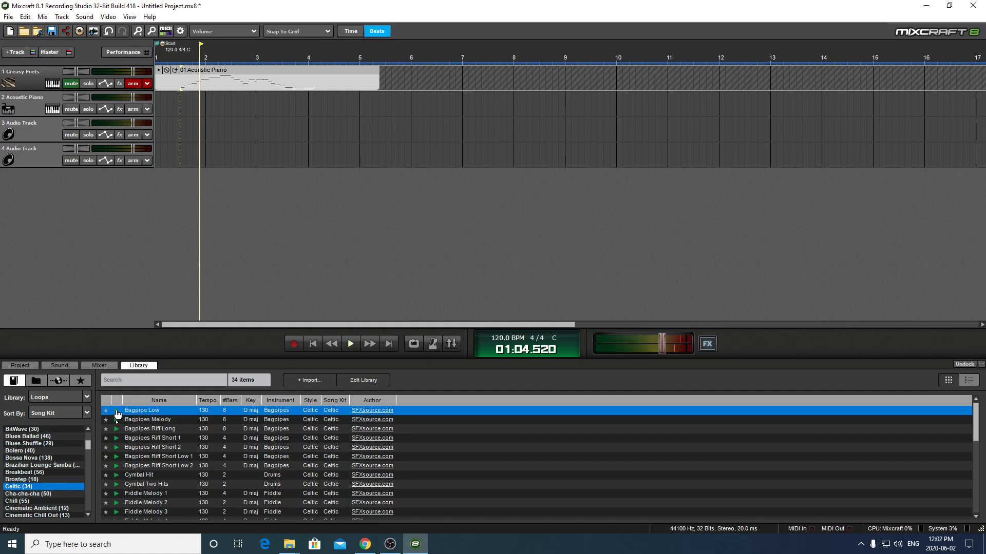
{"action": "left_click", "coordinate": [145, 418]}
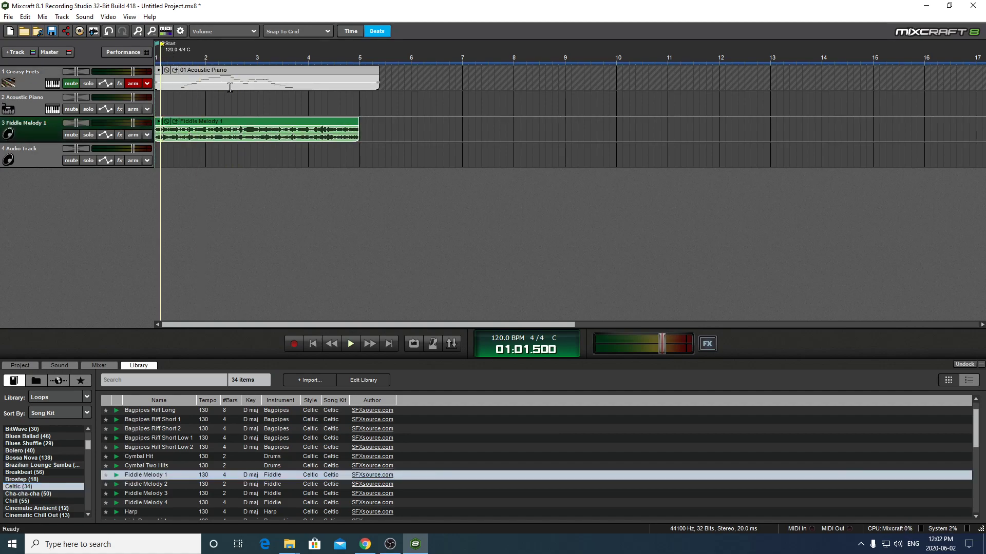
Stop playback and insert another empty audio track
{"action": "left_click", "coordinate": [350, 343]}
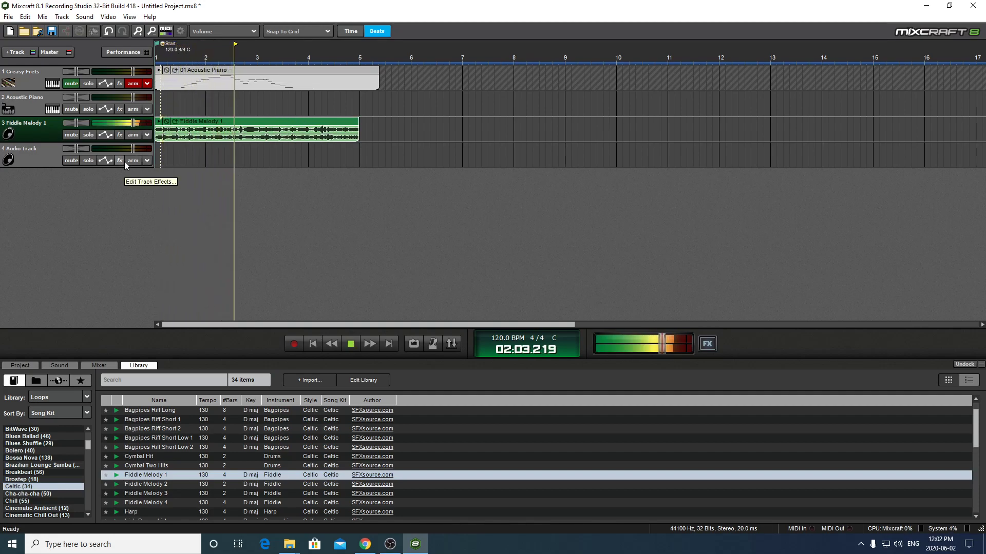
{"action": "left_click", "coordinate": [350, 343]}
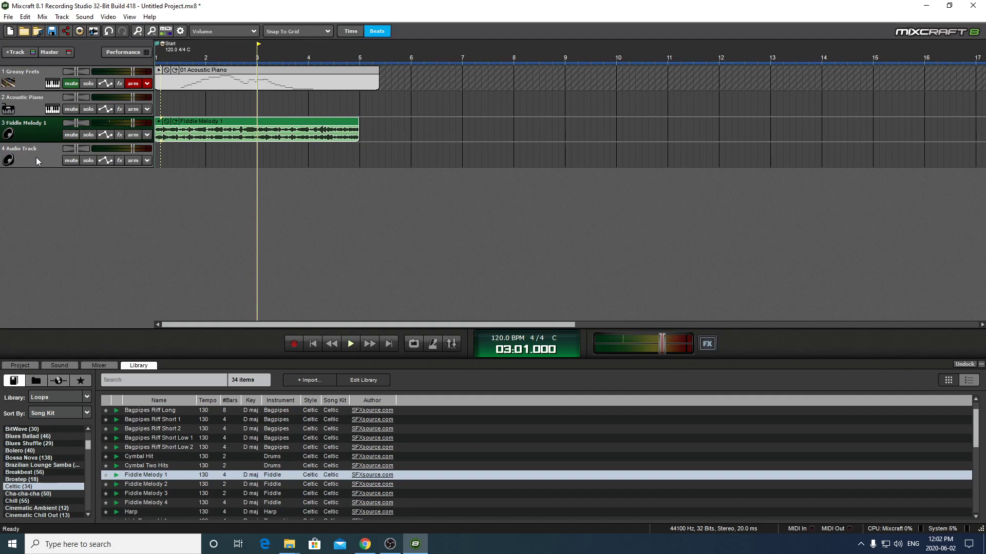
{"action": "right_click", "coordinate": [38, 160]}
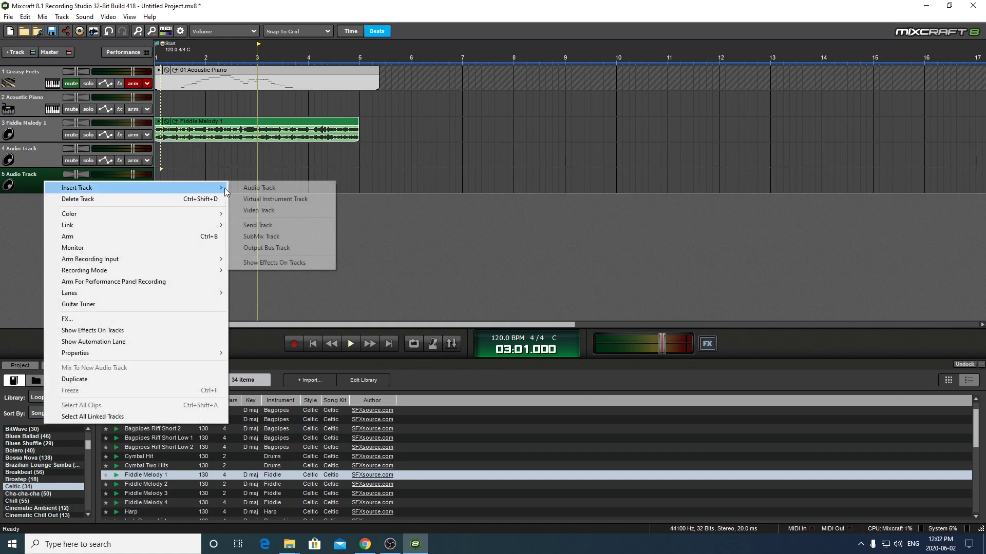
{"action": "left_click", "coordinate": [259, 186]}
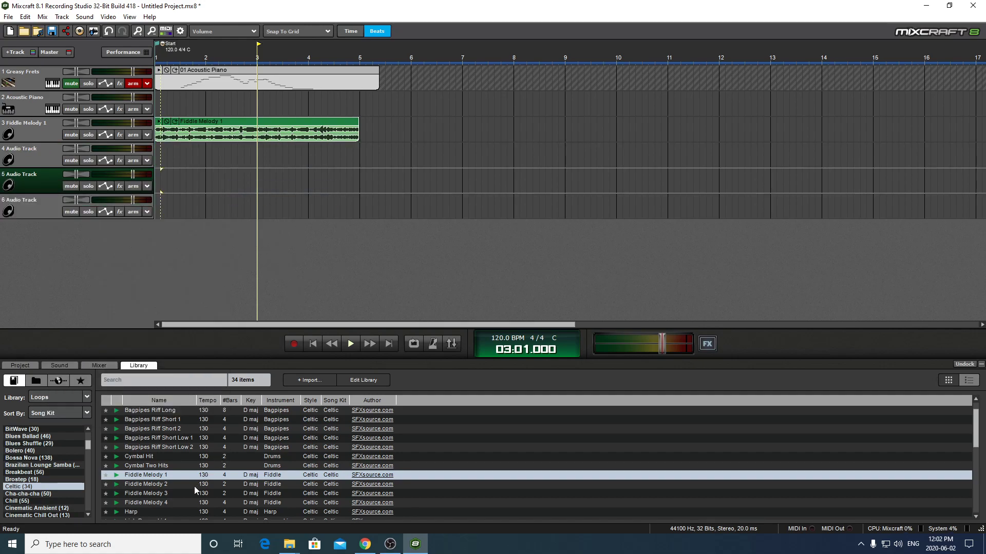
Add Irish Bouzouki 1 and Irish Flute Melody 1 loops on tracks 4 and 5 and extend the fiddle and bouzouki clips
{"action": "scroll", "scroll_direction": "down", "scroll_amount": 3}
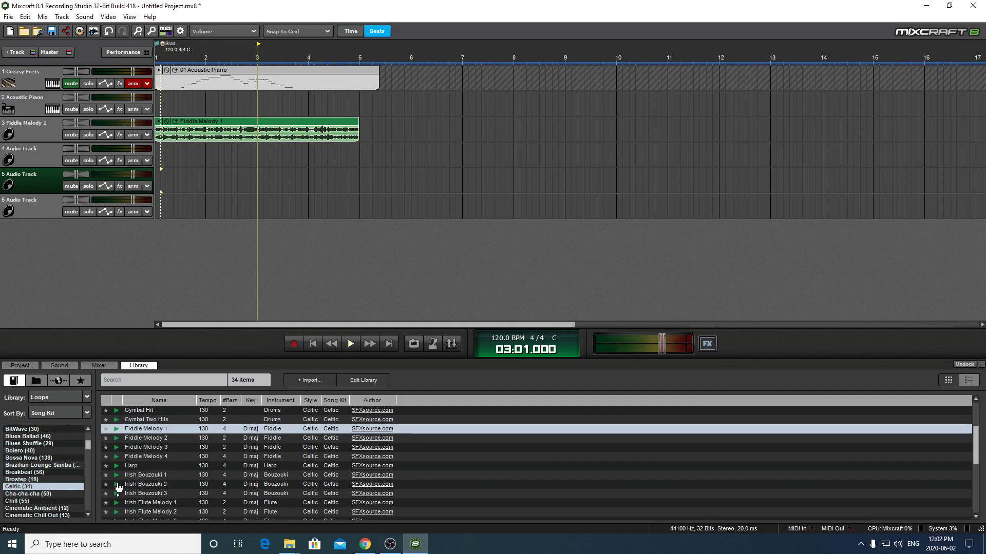
{"action": "left_click", "coordinate": [116, 475]}
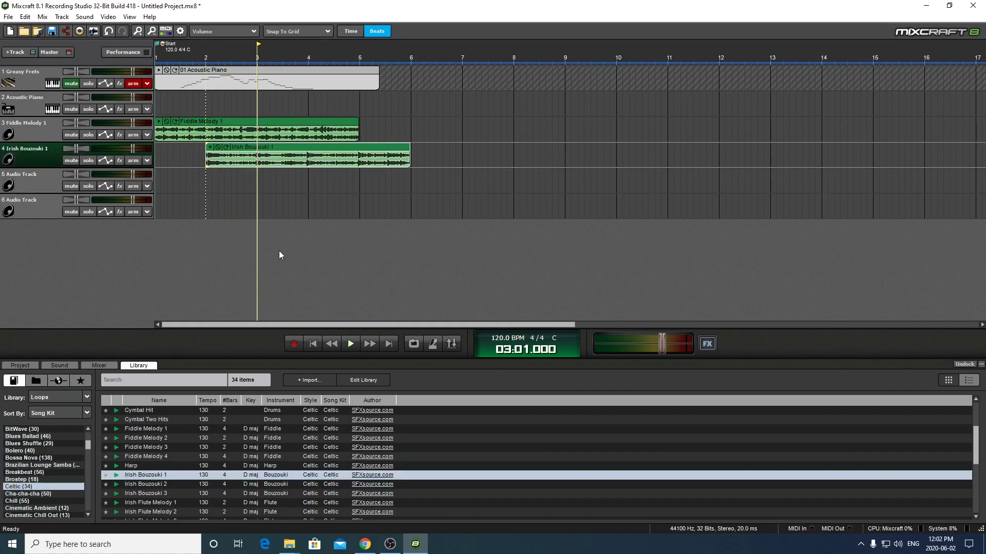
{"action": "scroll", "scroll_direction": "down", "scroll_amount": 3}
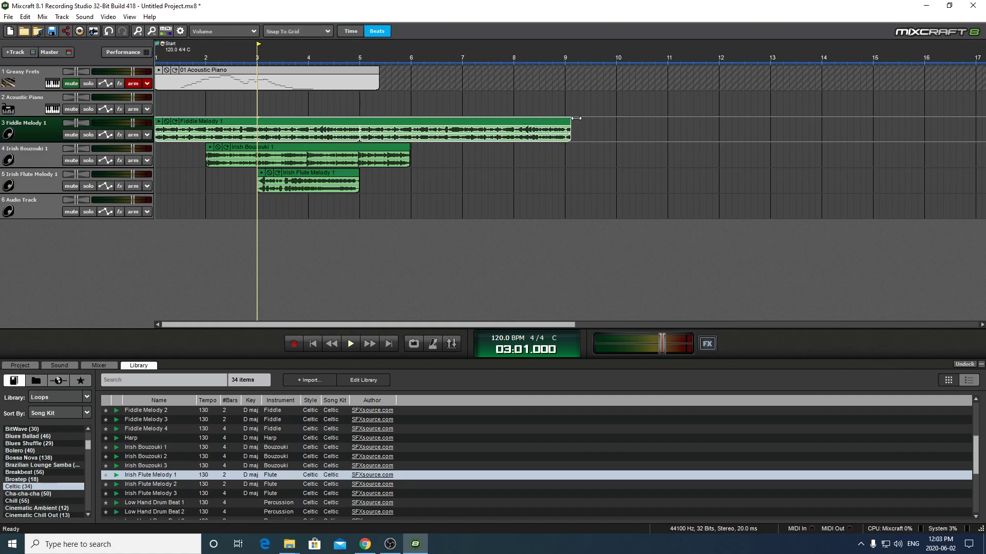
{"action": "mouse_move", "coordinate": [394, 165]}
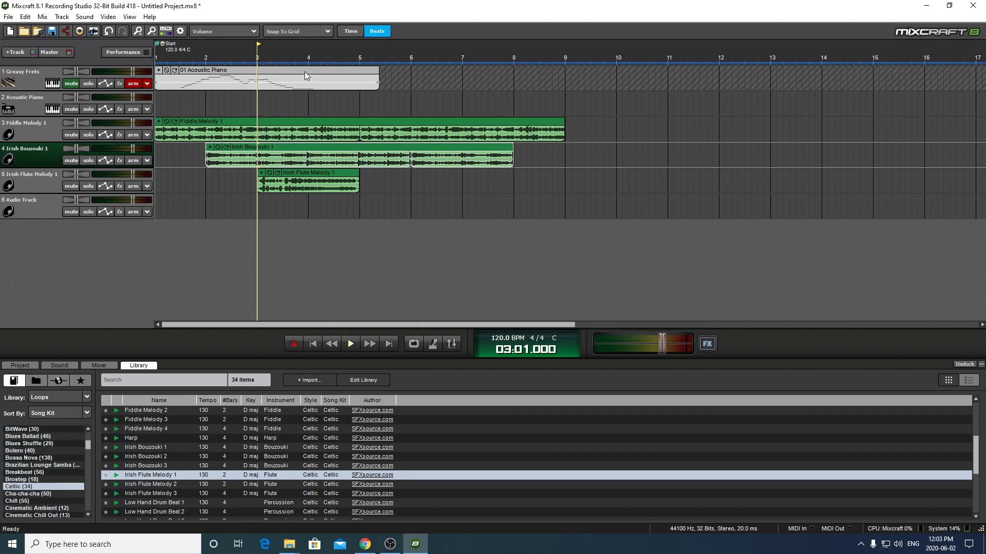
{"action": "left_click", "coordinate": [251, 69]}
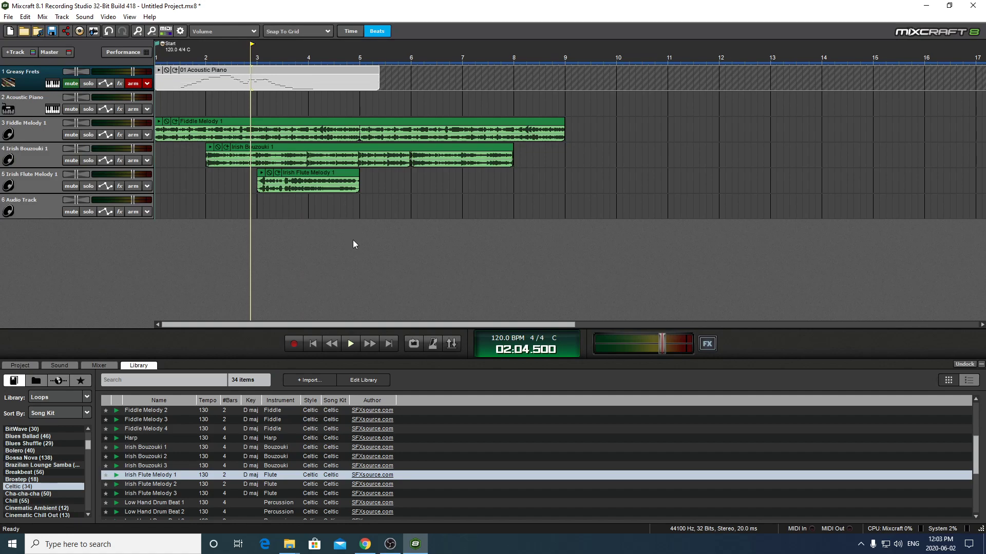
{"action": "scroll", "scroll_direction": "down", "scroll_amount": 3}
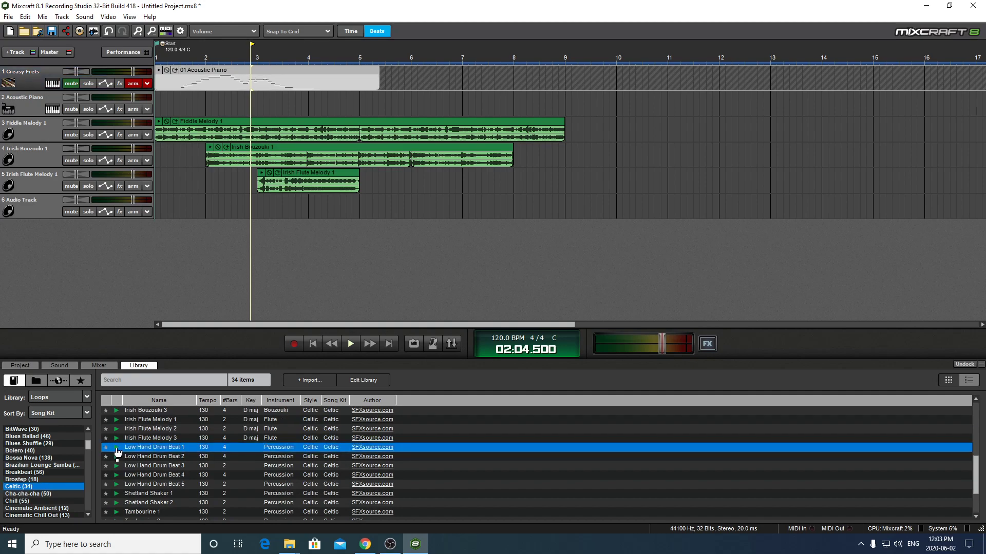
{"action": "mouse_move", "coordinate": [118, 470]}
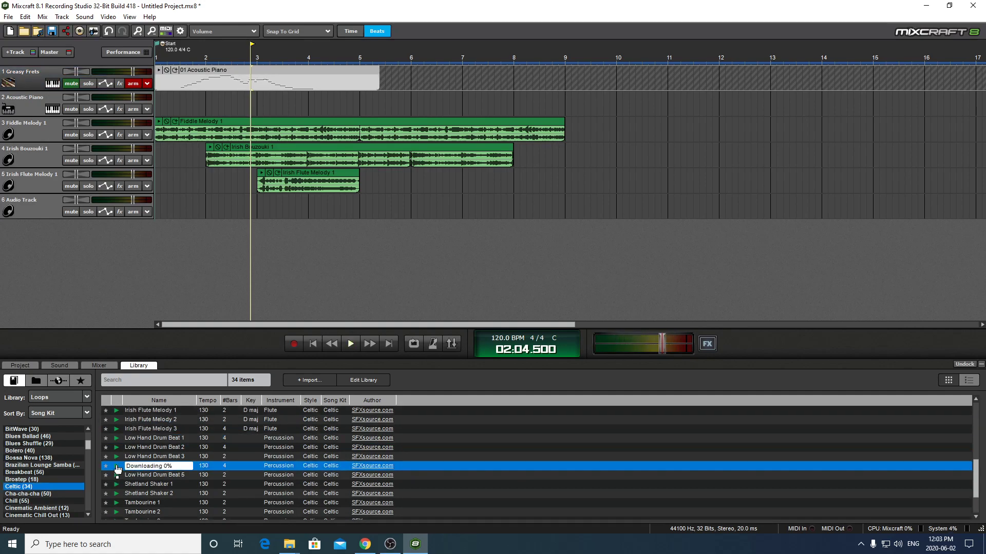
Add the Toms 1 loop on track 6, play the arrangement and mute the fiddle and bouzouki tracks
{"action": "scroll", "scroll_direction": "down", "scroll_amount": 3}
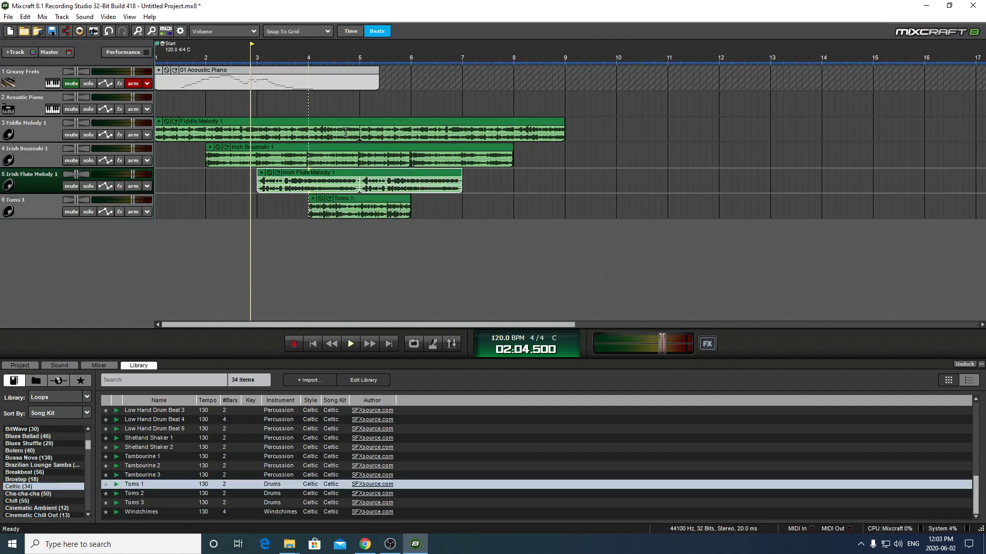
{"action": "left_click", "coordinate": [349, 343]}
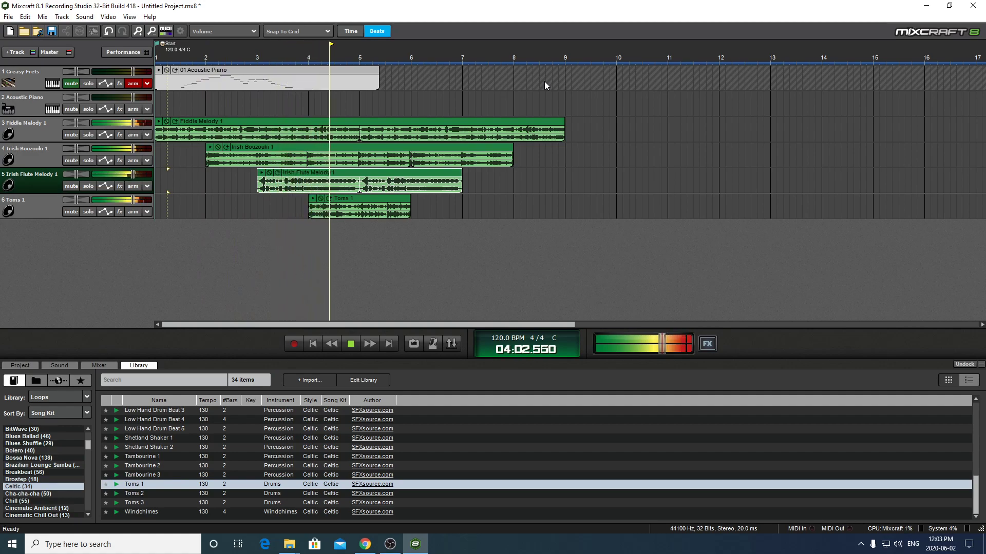
{"action": "left_click", "coordinate": [350, 343]}
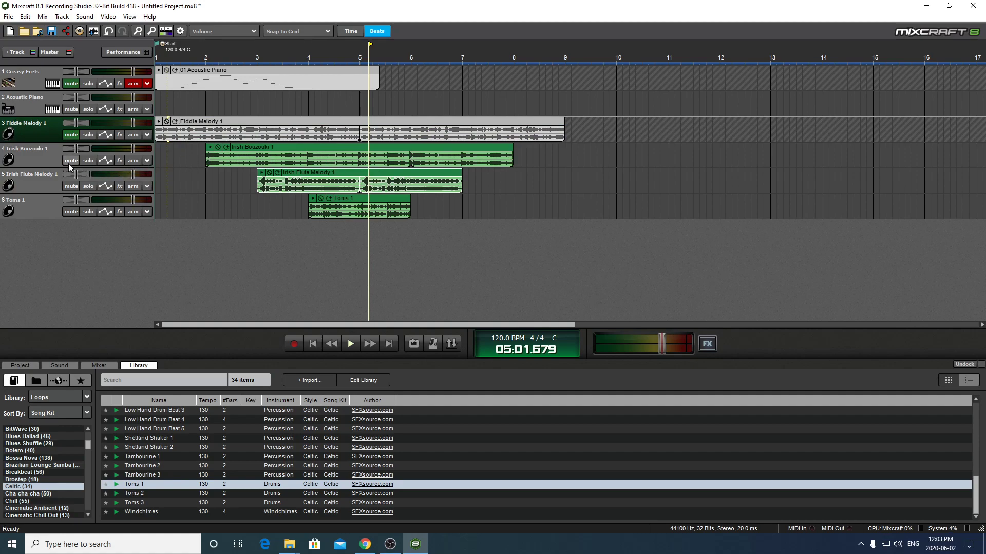
{"action": "left_click", "coordinate": [70, 160]}
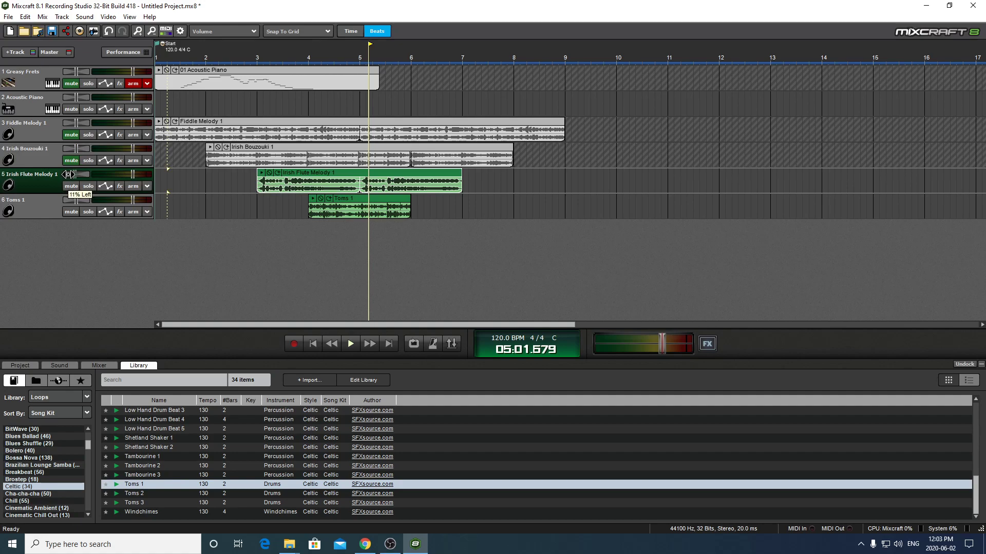
Pan the flute track slightly left, lower its volume, mute Toms 1 and play from bar 2
{"action": "left_click_drag", "start_coordinate": [69, 175], "coordinate": [65, 174]}
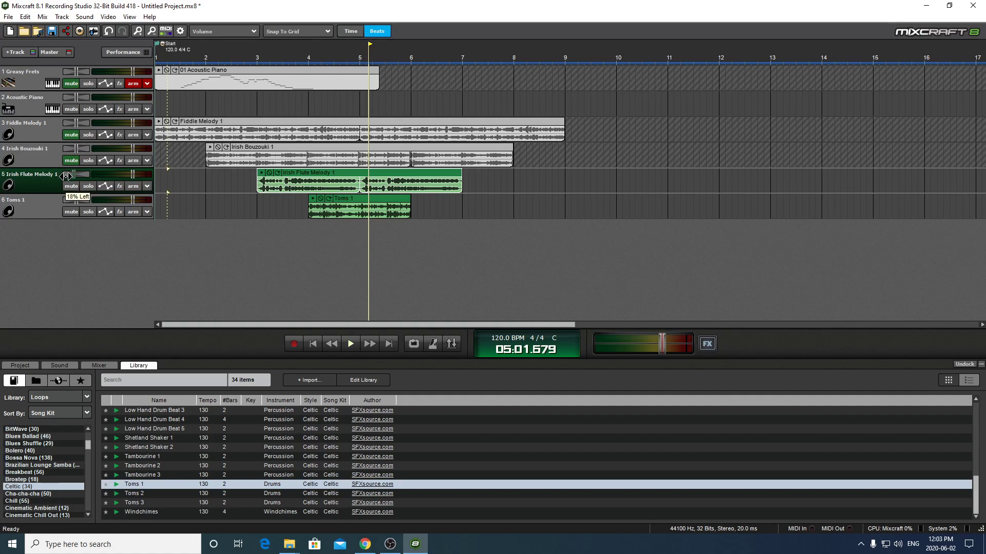
{"action": "left_click_drag", "start_coordinate": [65, 175], "coordinate": [44, 181]}
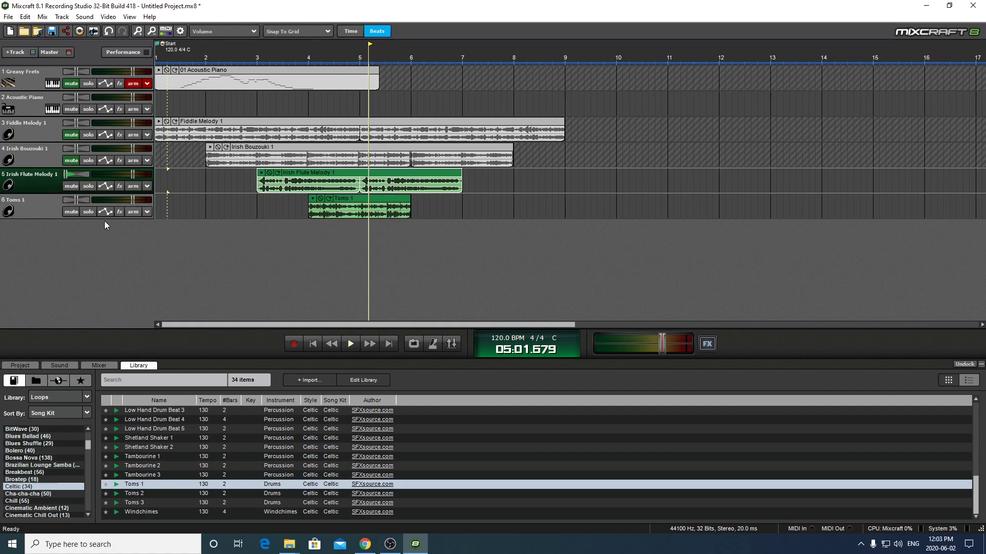
{"action": "left_click", "coordinate": [213, 54]}
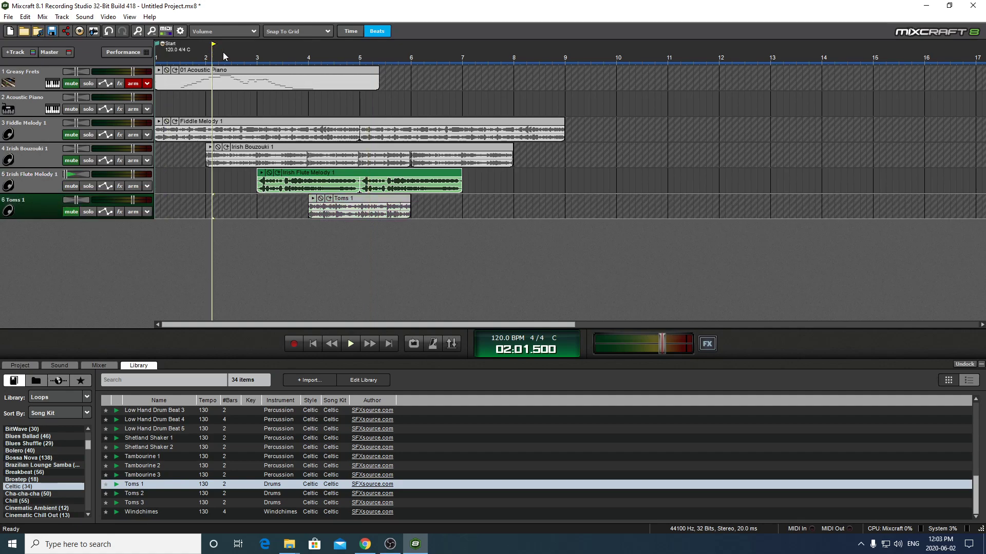
{"action": "left_click", "coordinate": [350, 343]}
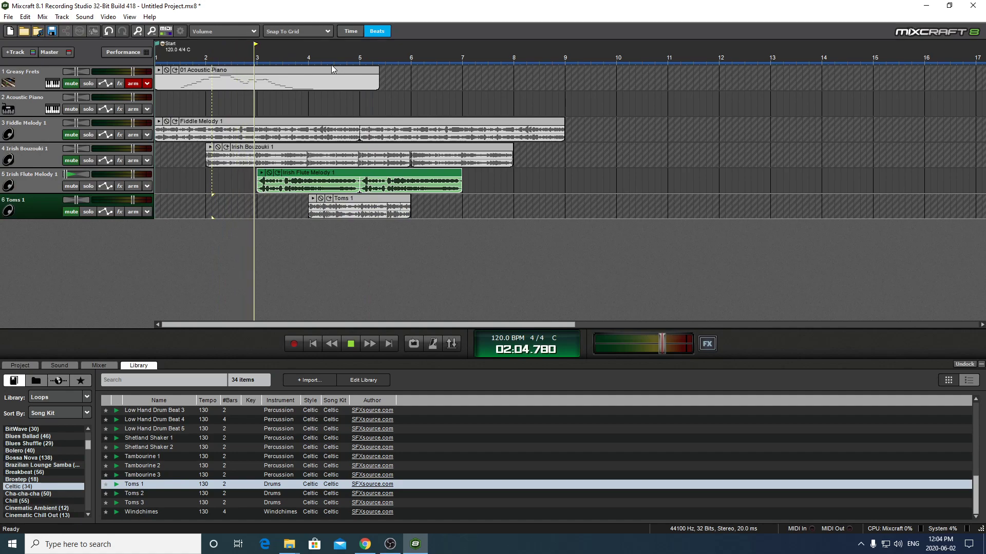
{"action": "left_click", "coordinate": [350, 343]}
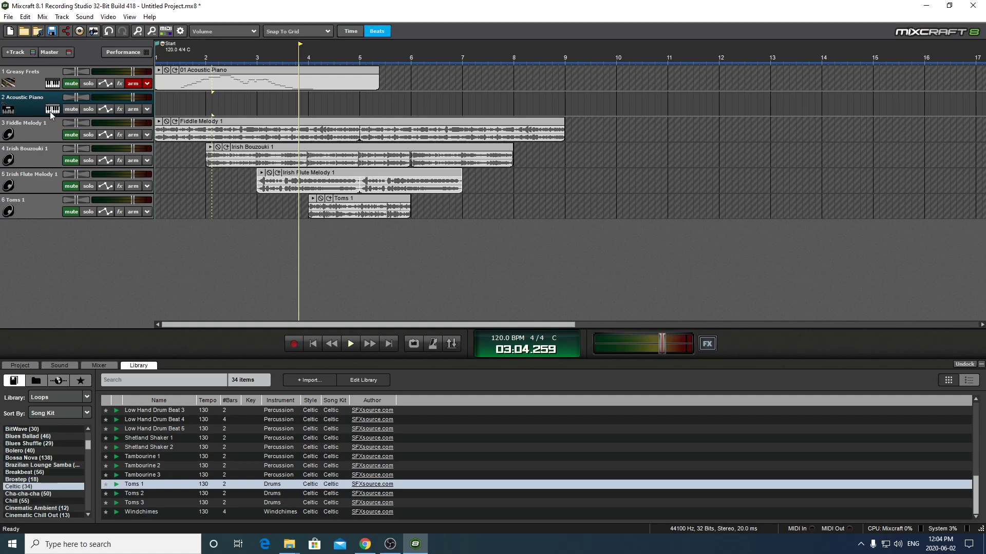
Load the Alien 303 Bass Synthesizer VSTi on track 2 and bring up its editor with the Musical Typing keyboard
{"action": "left_click", "coordinate": [53, 109]}
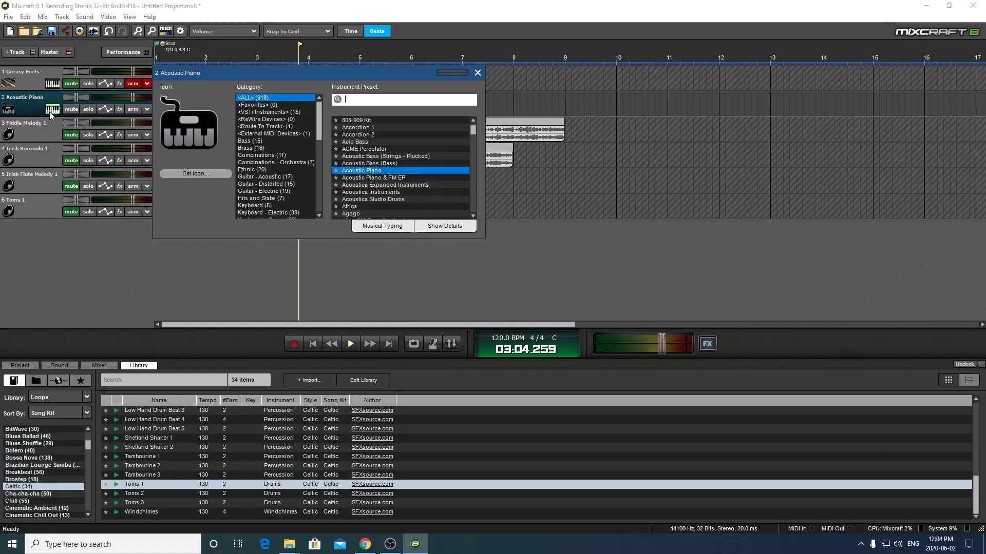
{"action": "left_click", "coordinate": [267, 112]}
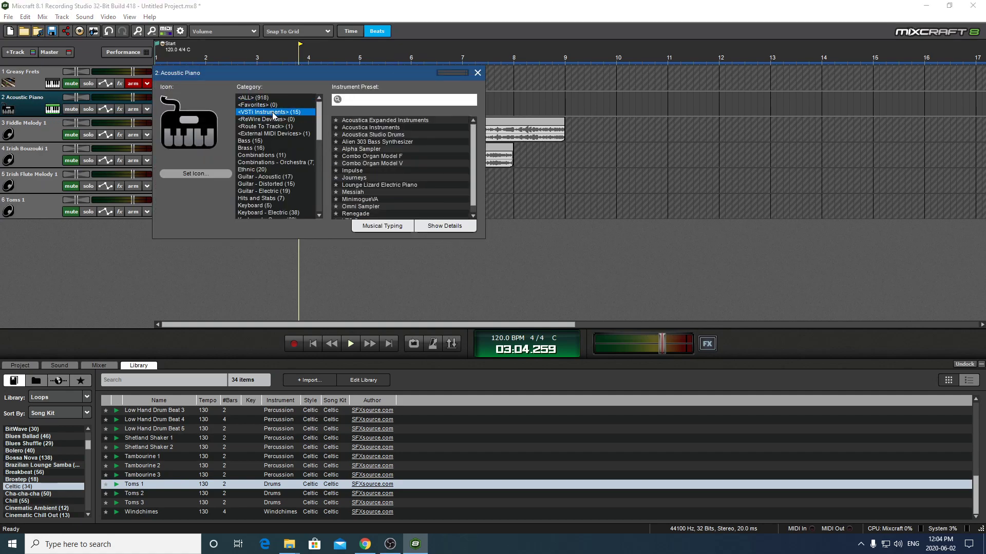
{"action": "mouse_move", "coordinate": [369, 156]}
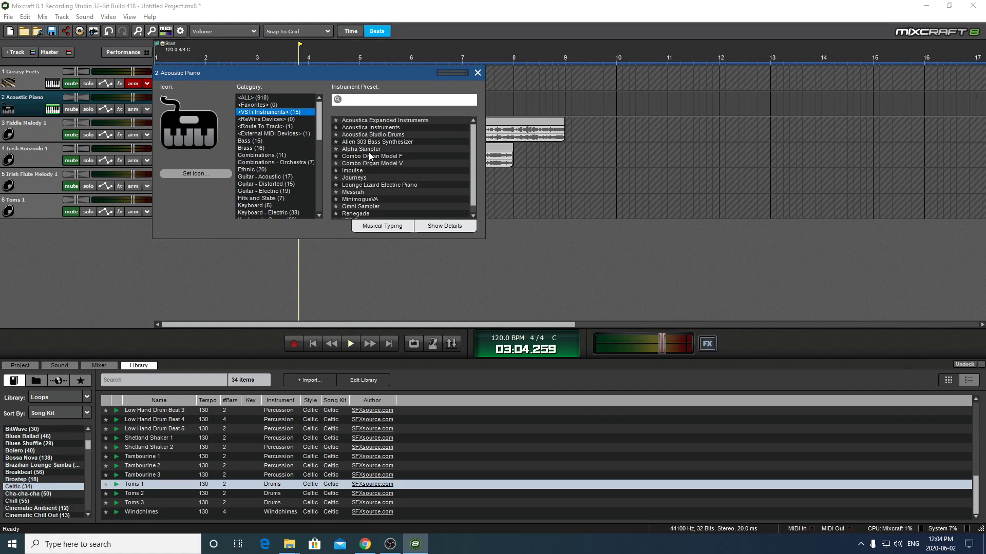
{"action": "mouse_move", "coordinate": [370, 150]}
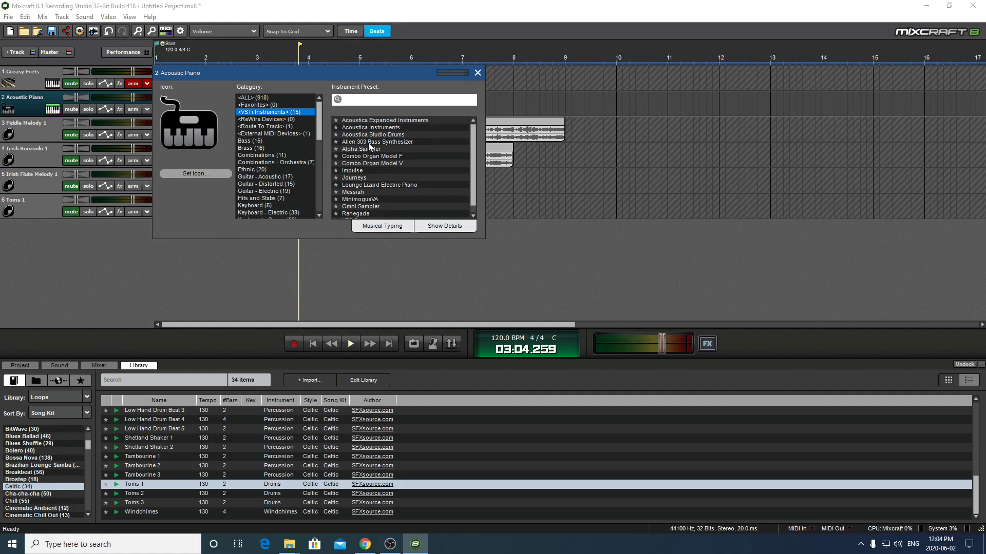
{"action": "left_click", "coordinate": [379, 141]}
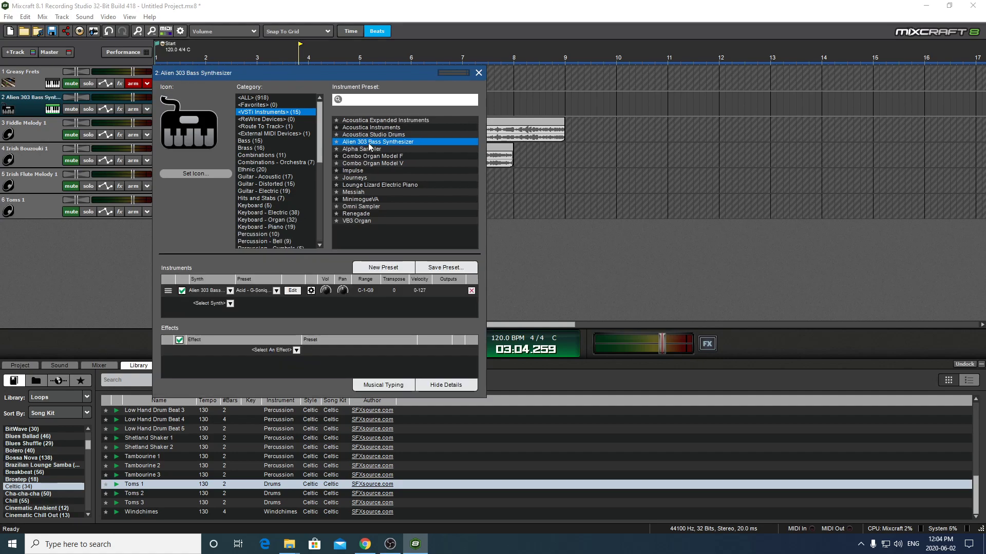
{"action": "left_click", "coordinate": [292, 290]}
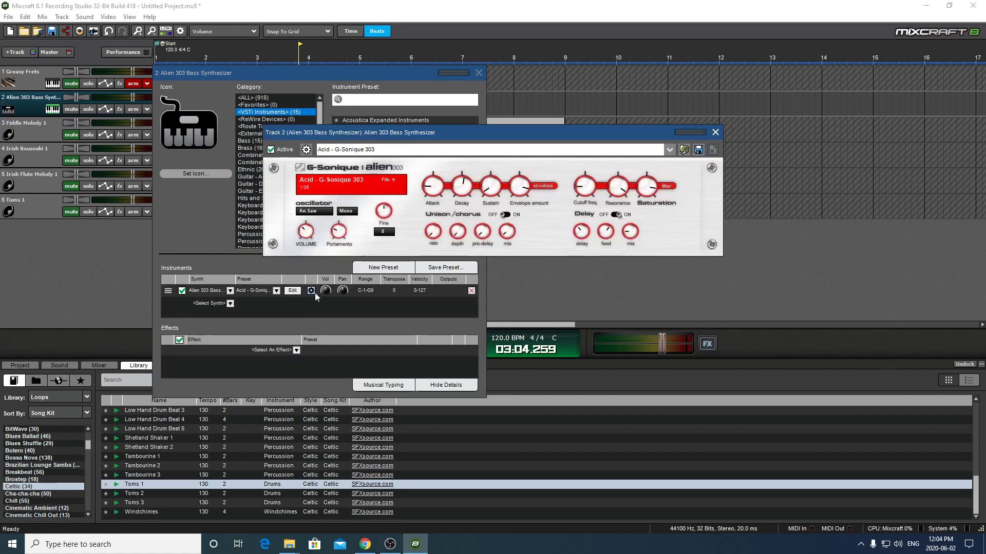
{"action": "mouse_move", "coordinate": [634, 161]}
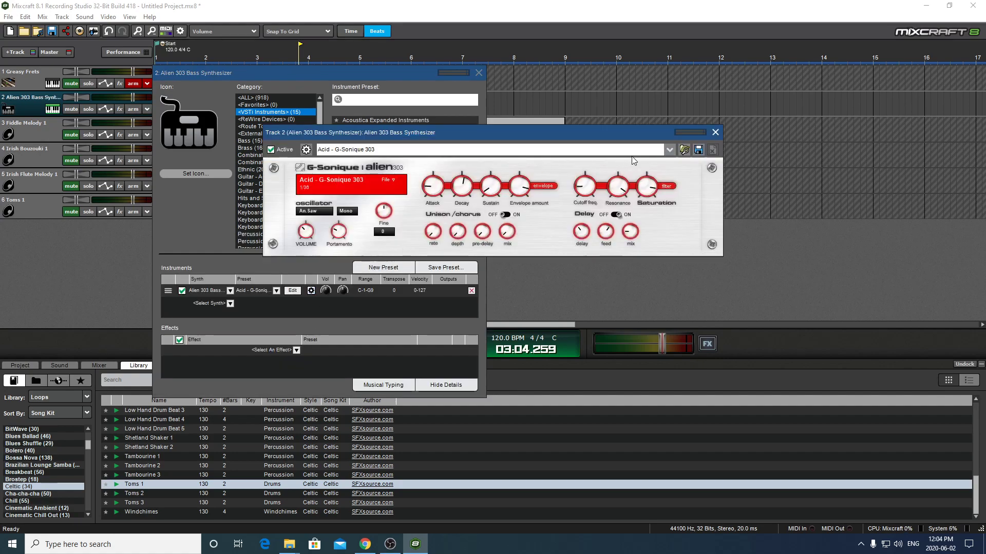
{"action": "left_click", "coordinate": [668, 148]}
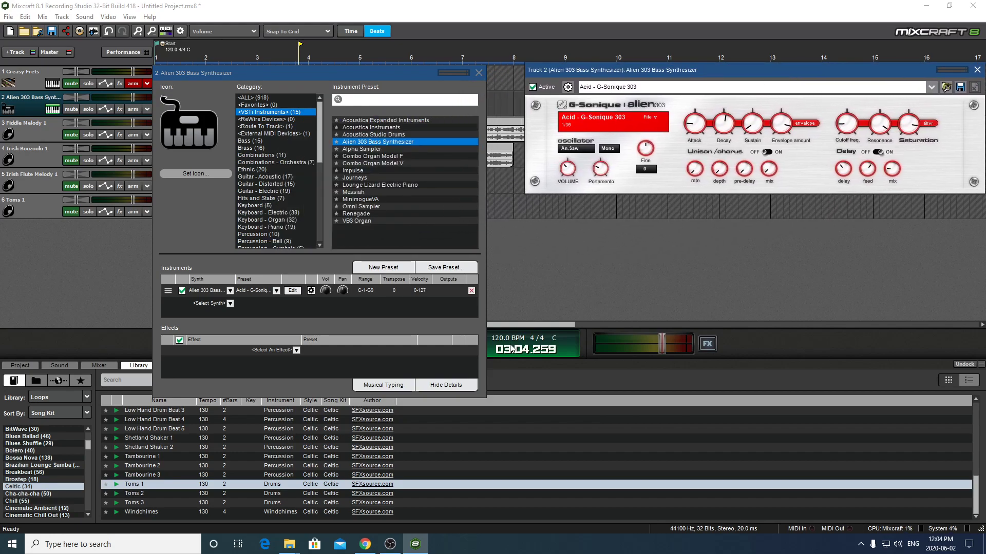
{"action": "left_click", "coordinate": [382, 385]}
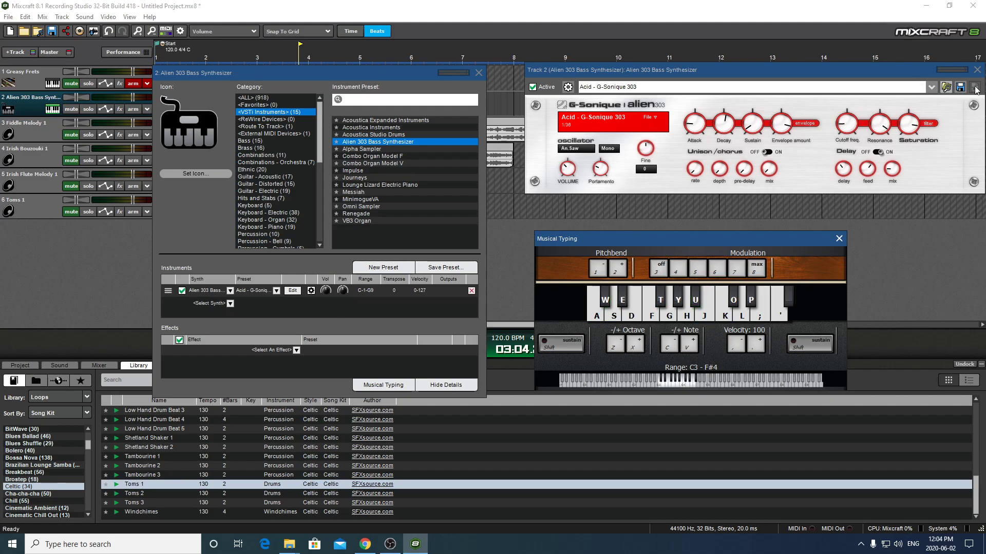
Switch track 2's instrument to Alpha Sampler and show its settings
{"action": "left_click", "coordinate": [363, 149]}
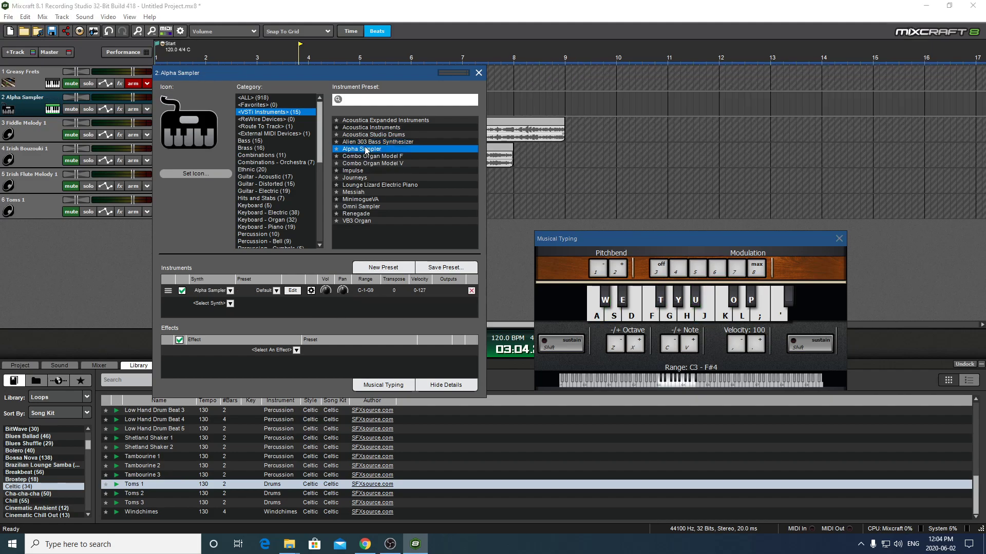
{"action": "mouse_move", "coordinate": [564, 306]}
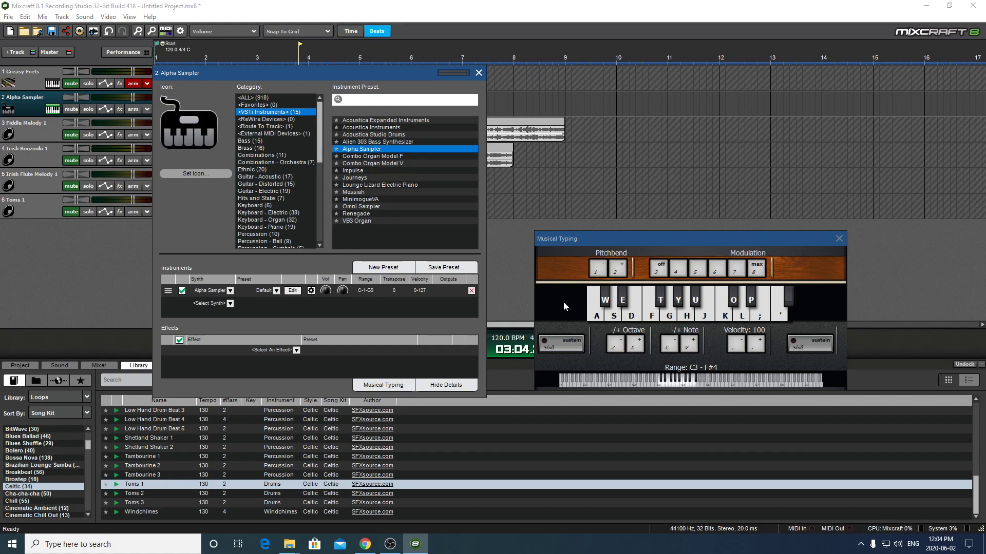
{"action": "left_click", "coordinate": [291, 291]}
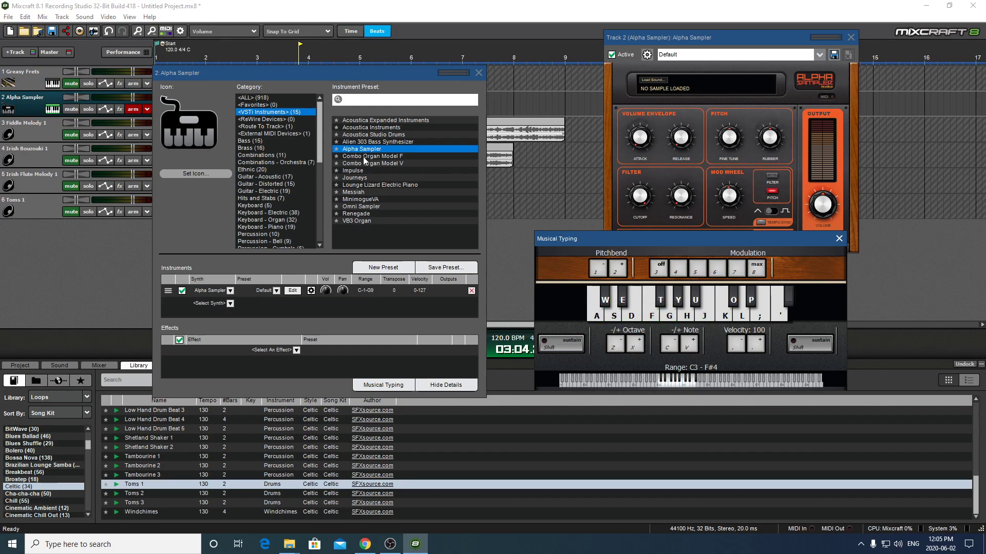
{"action": "left_click", "coordinate": [352, 171]}
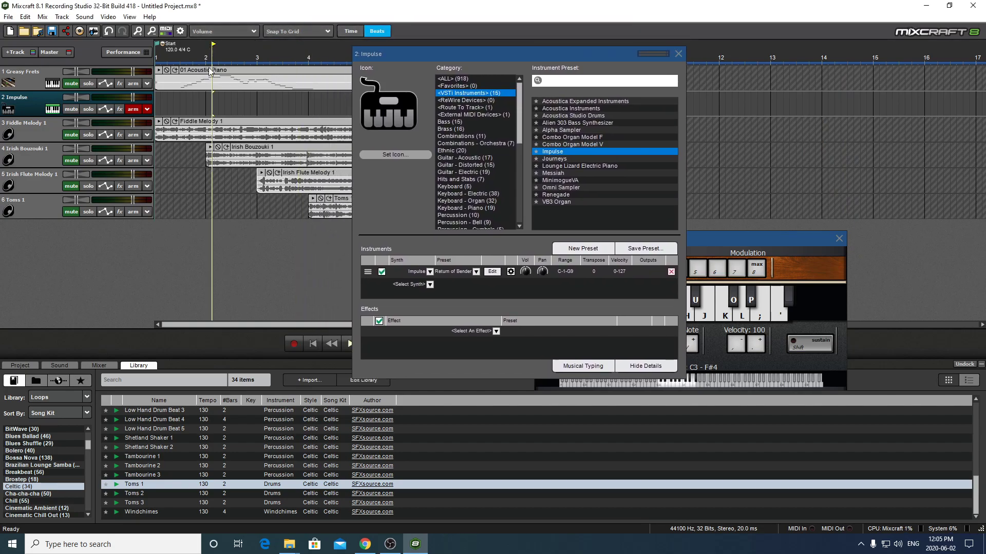
{"action": "mouse_move", "coordinate": [25, 107]}
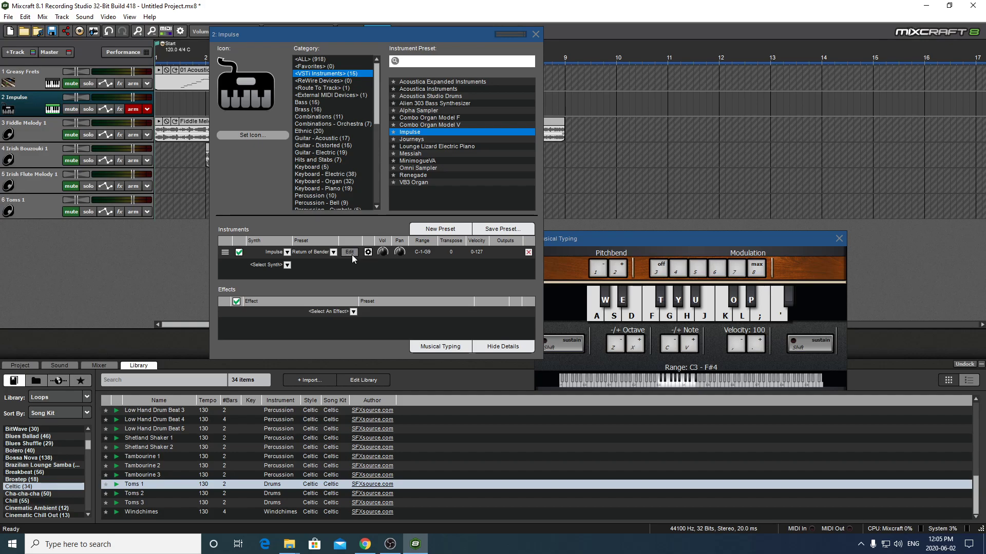
Record a short Return of Bender melody from bar 2 to past bar 9 on the Impulse track, then close the synth windows
{"action": "left_click", "coordinate": [349, 252]}
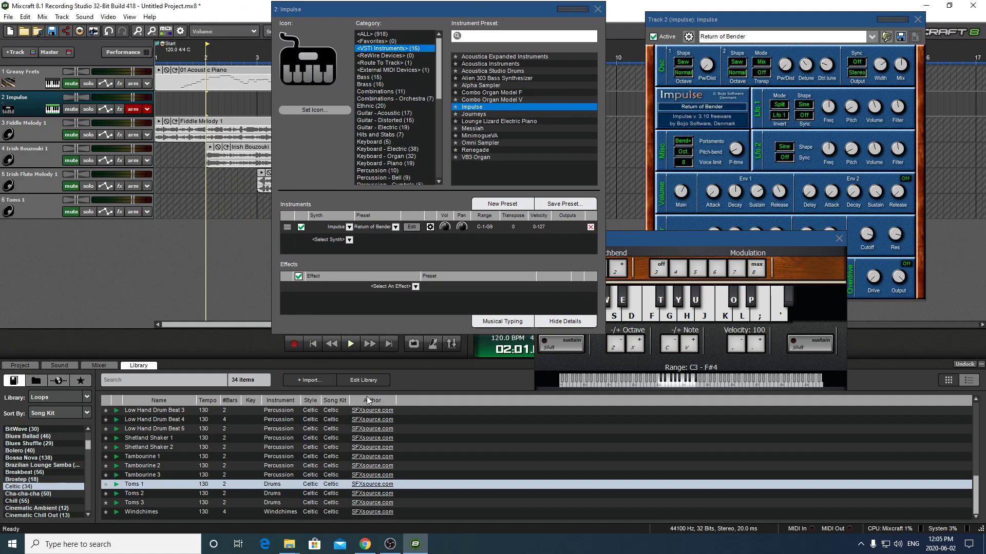
{"action": "left_click", "coordinate": [350, 342]}
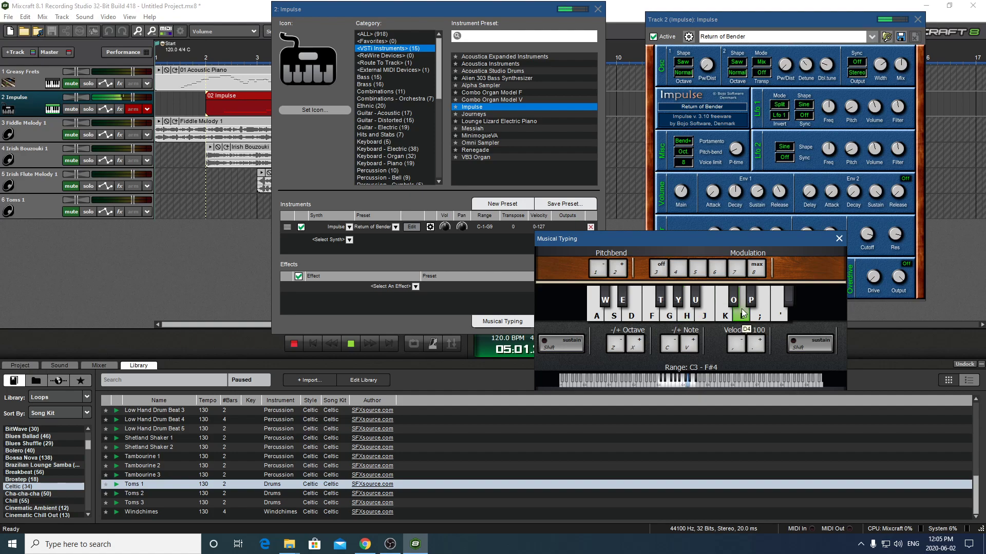
{"action": "left_click", "coordinate": [706, 315]}
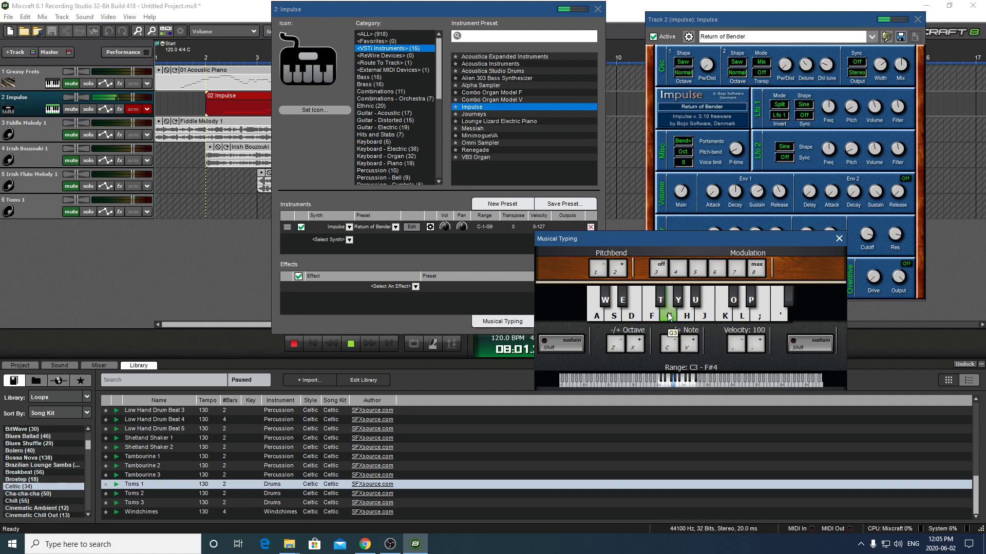
{"action": "left_click", "coordinate": [351, 343]}
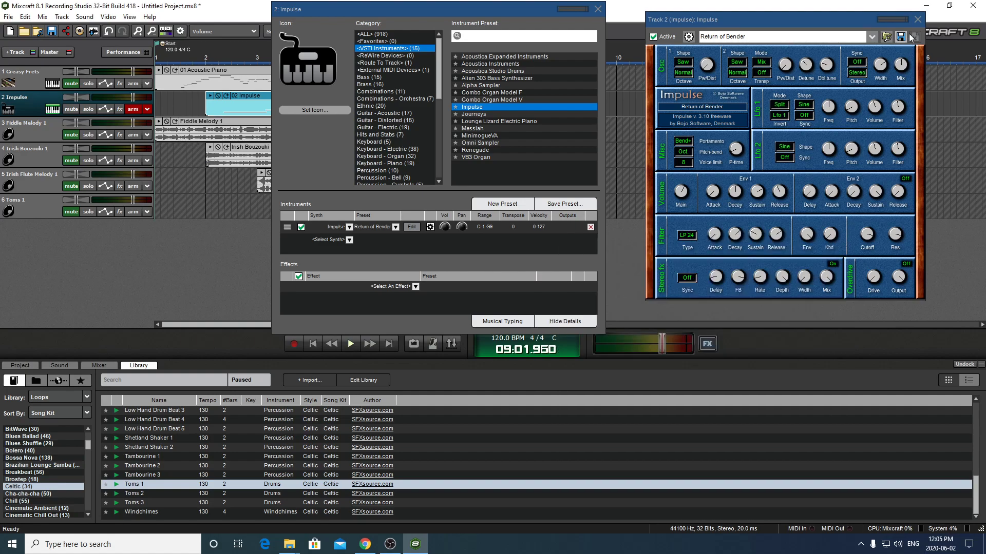
{"action": "left_click", "coordinate": [595, 10]}
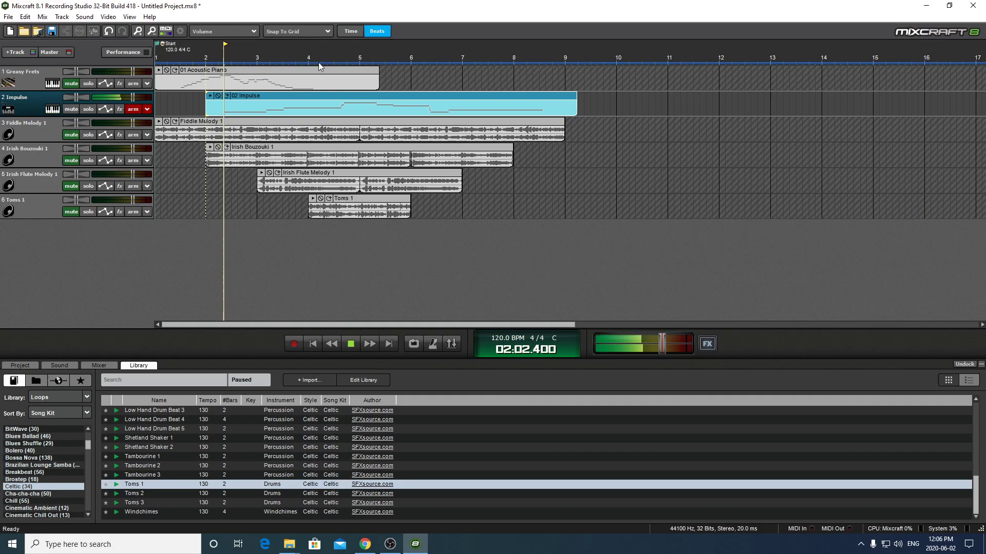
Play back from bar 3, mute the flute track and end with the Greasy Frets track soloed
{"action": "left_click", "coordinate": [276, 44]}
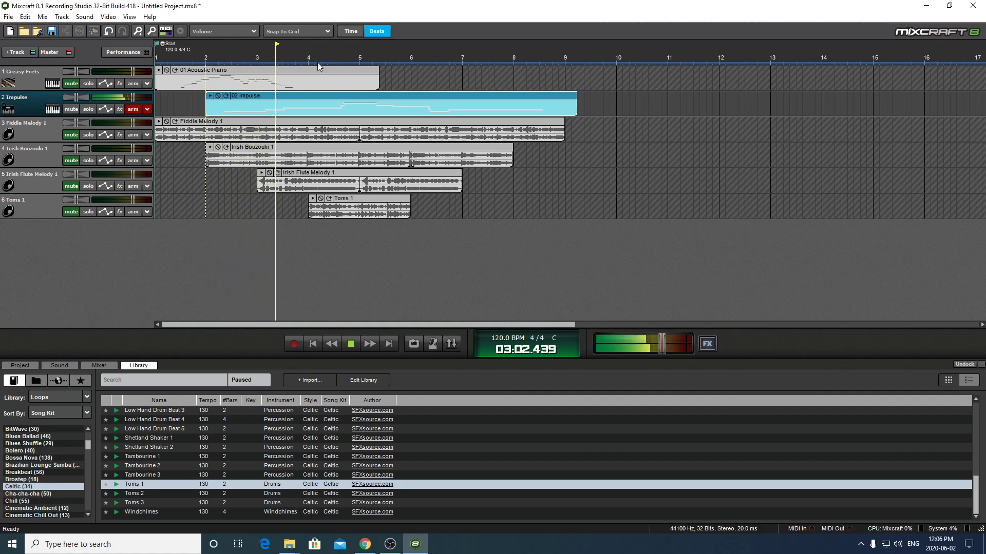
{"action": "left_click", "coordinate": [350, 343]}
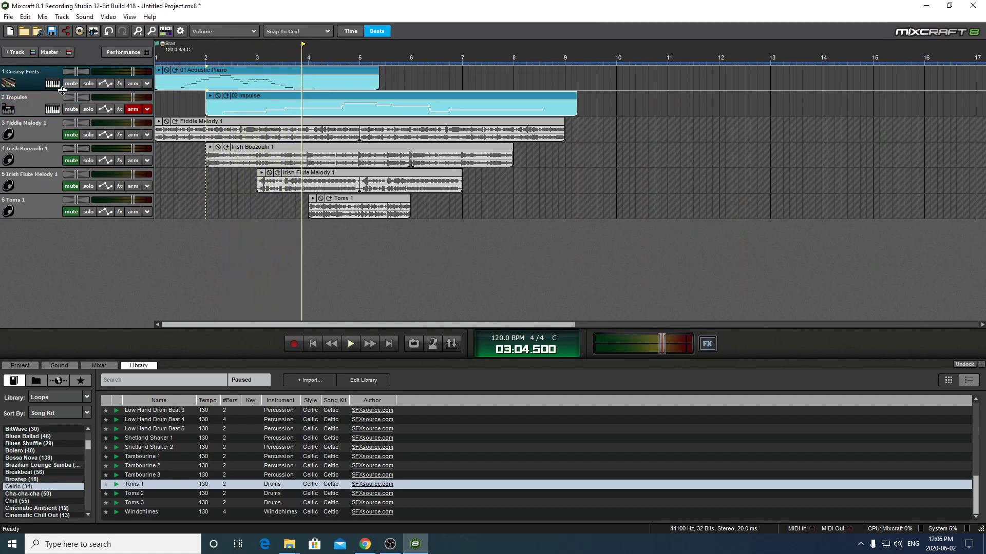
{"action": "left_click", "coordinate": [71, 186]}
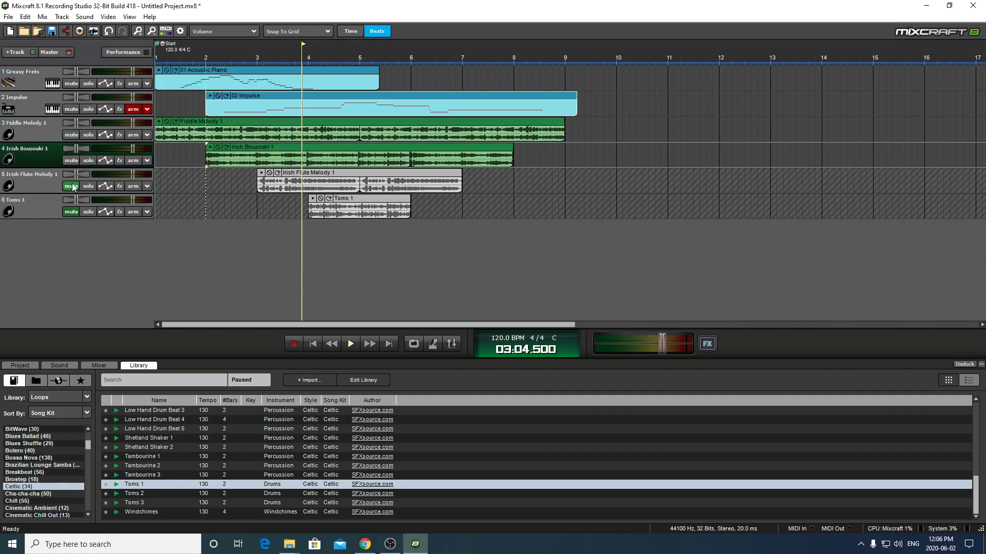
{"action": "left_click", "coordinate": [88, 109]}
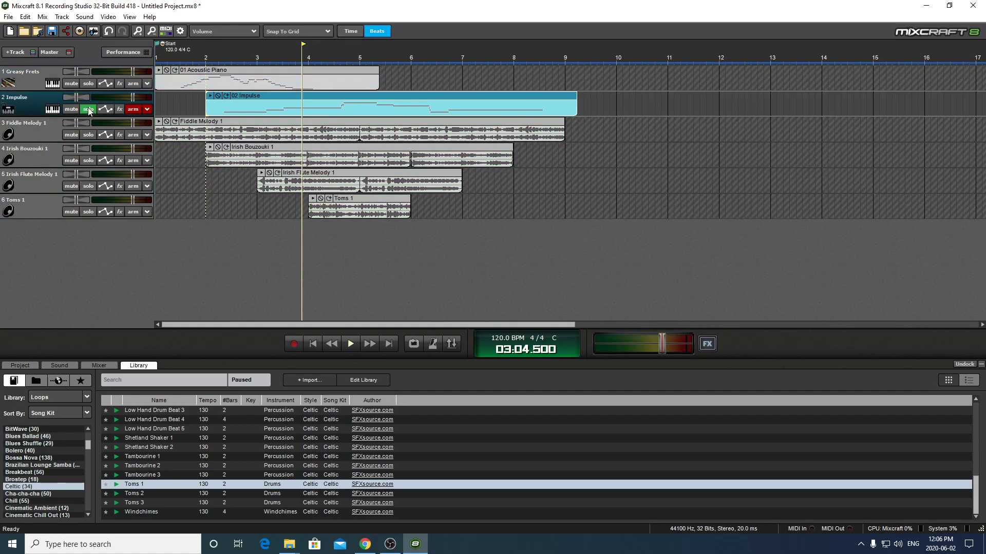
{"action": "left_click", "coordinate": [350, 343]}
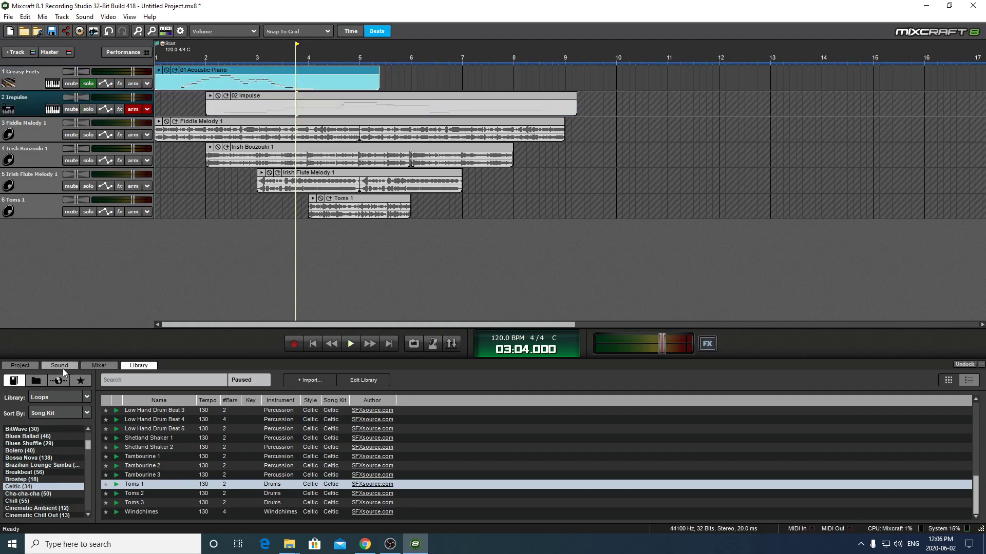
Open the Greasy Frets clip in the piano roll, loop it out to about bar 10 and play it back
{"action": "double_click", "coordinate": [264, 79]}
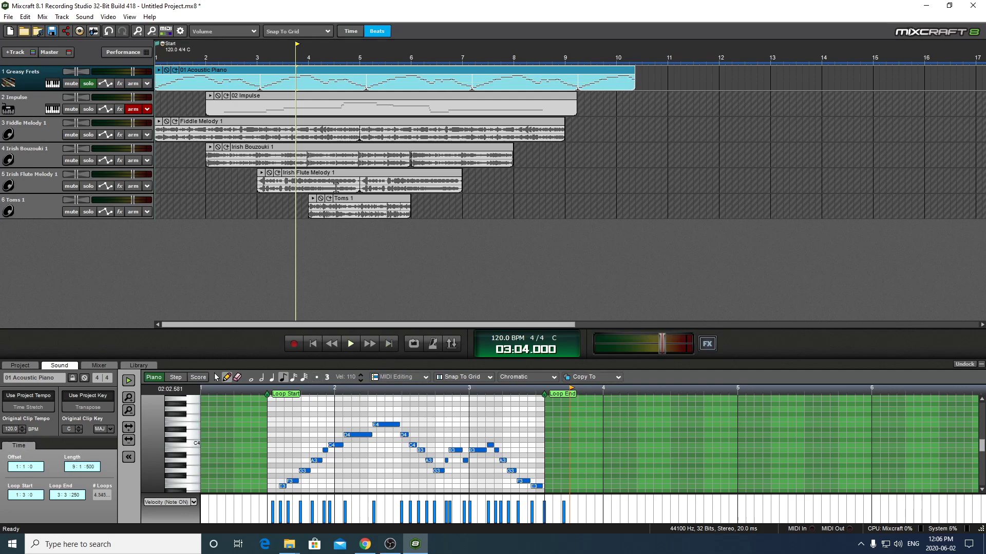
{"action": "left_click", "coordinate": [350, 343]}
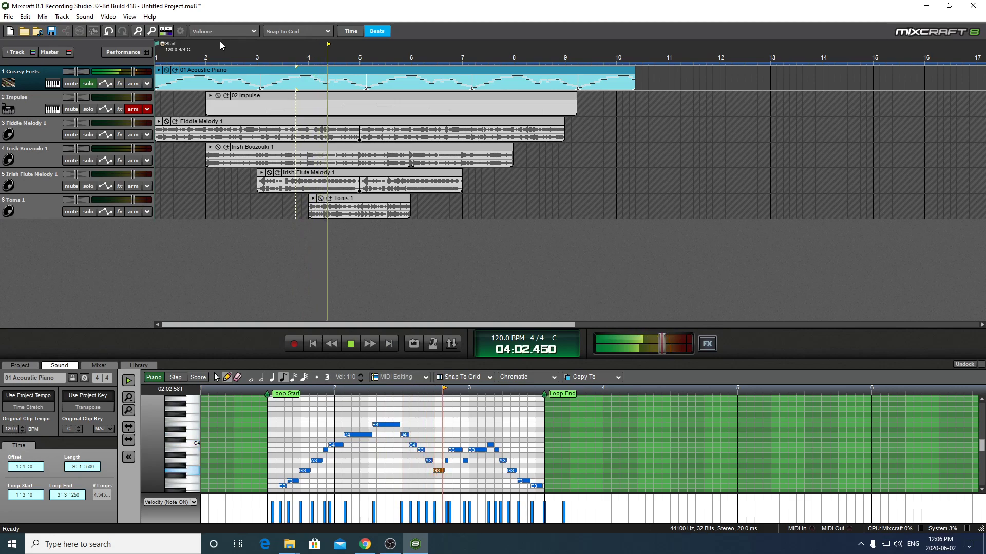
{"action": "left_click", "coordinate": [350, 343]}
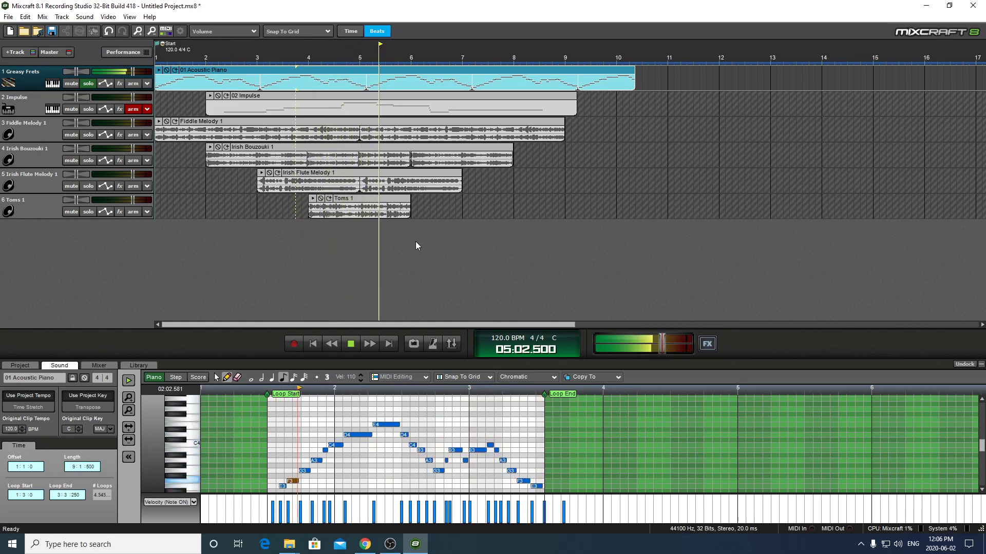
{"action": "left_click", "coordinate": [350, 343]}
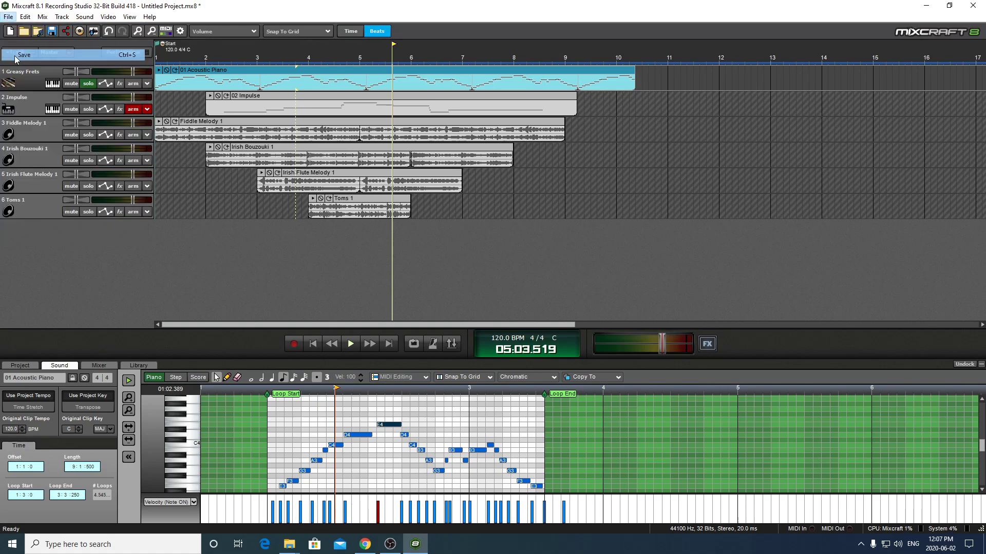
Save the project as test.mx8 on Local Disk (D:)
{"action": "left_click", "coordinate": [23, 55]}
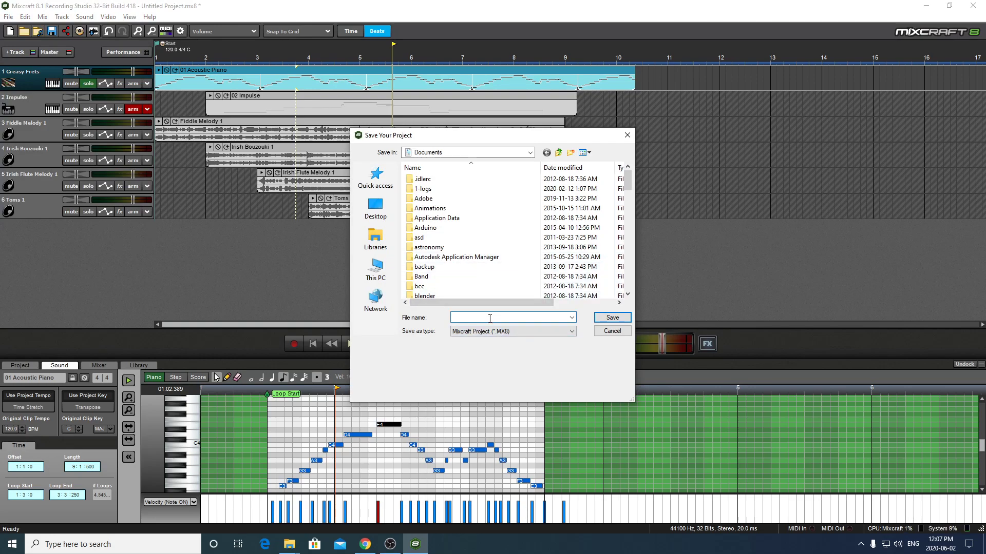
{"action": "left_click", "coordinate": [376, 269]}
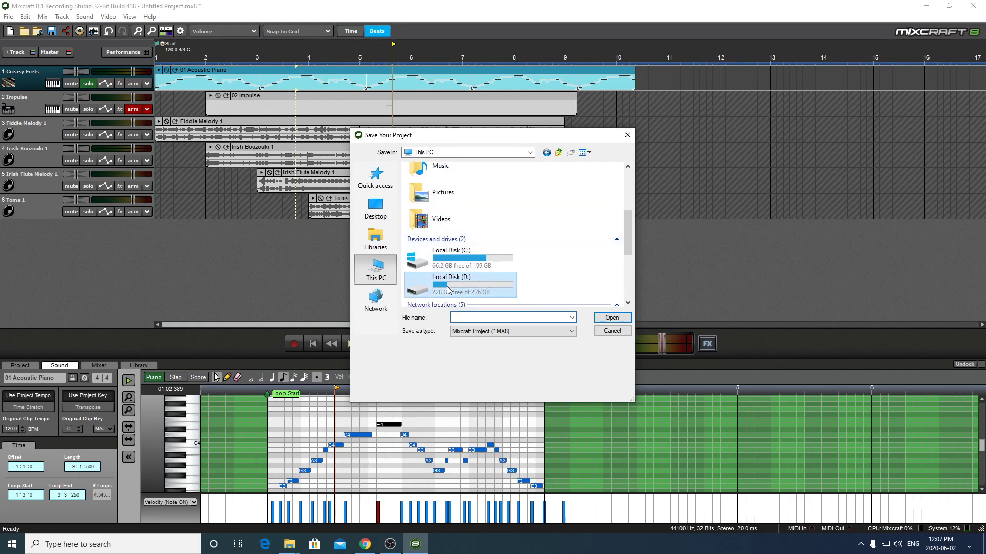
{"action": "double_click", "coordinate": [448, 286]}
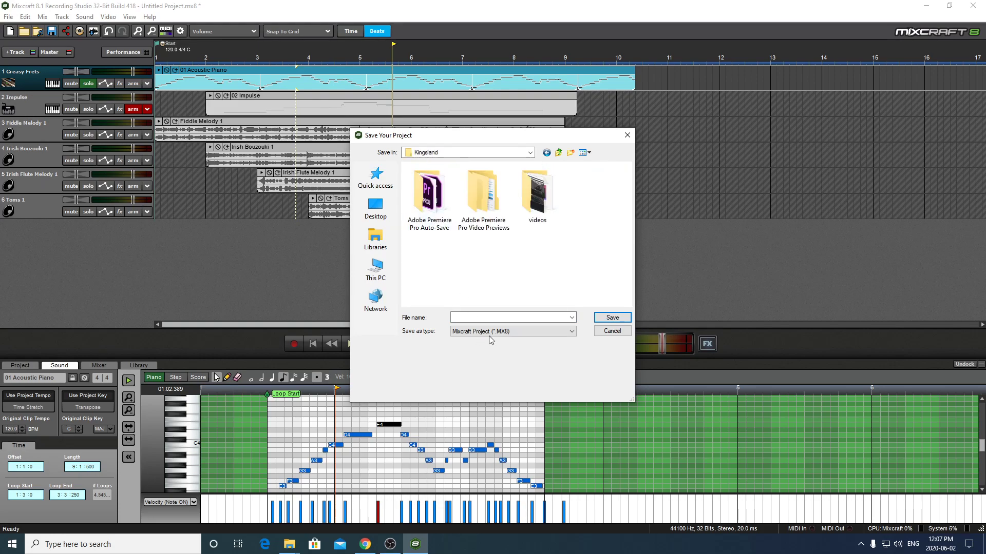
{"action": "type", "text": "test"}
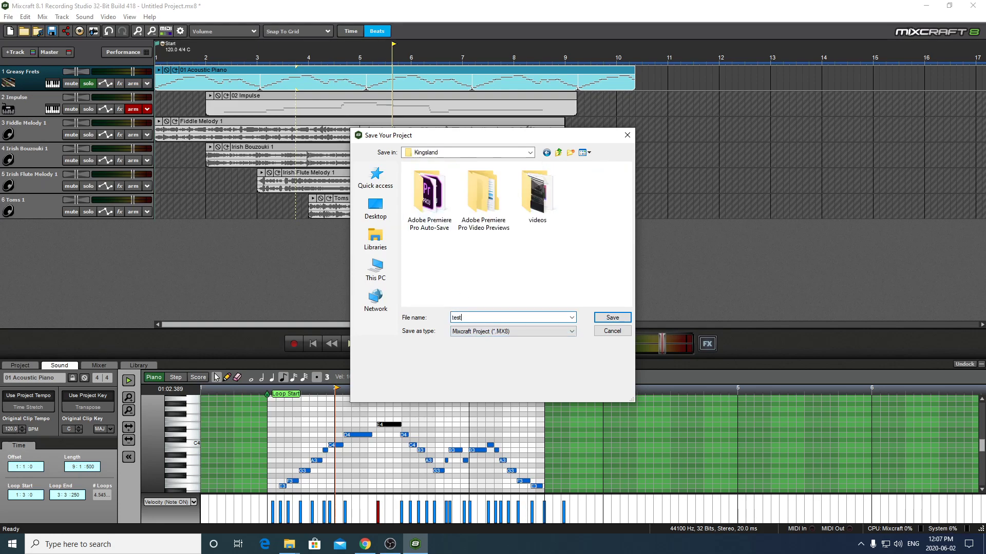
{"action": "left_click", "coordinate": [610, 317]}
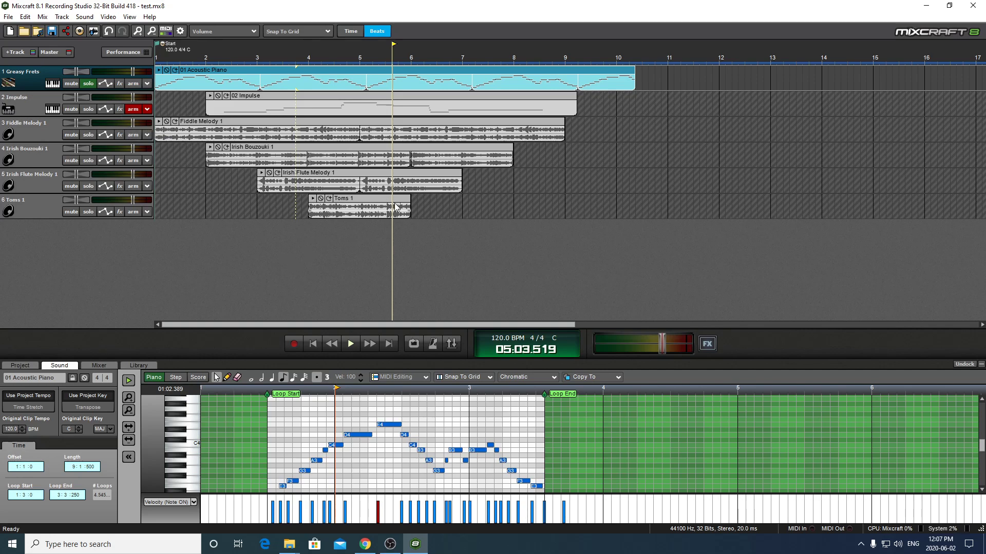
{"action": "mouse_move", "coordinate": [628, 117]}
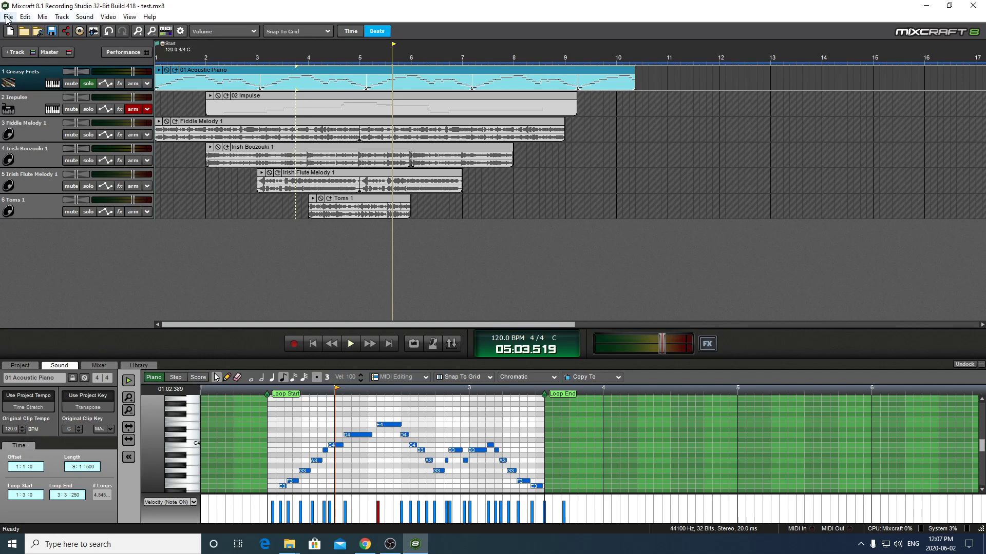
Mix the song down to an MP3 named test inside the test folder
{"action": "left_click", "coordinate": [8, 16]}
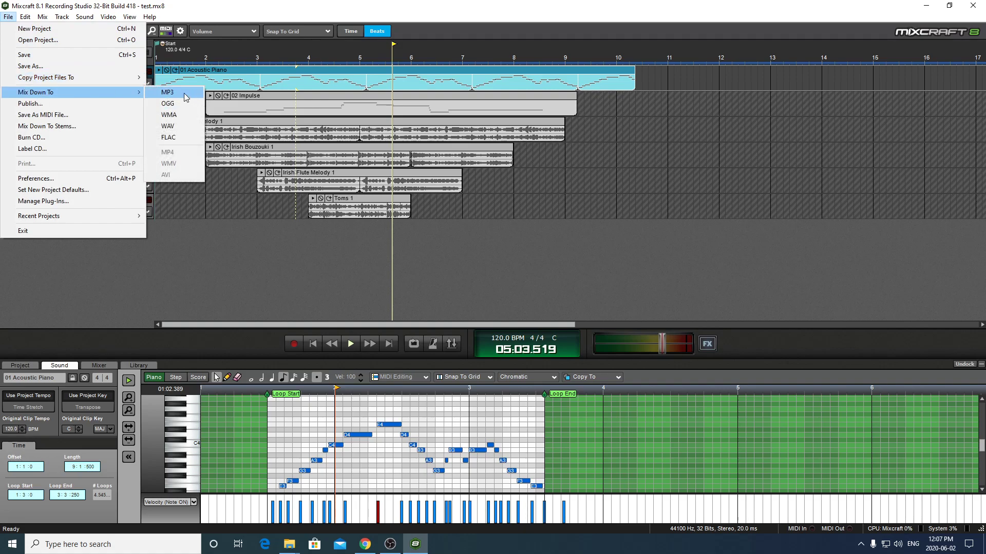
{"action": "left_click", "coordinate": [168, 91]}
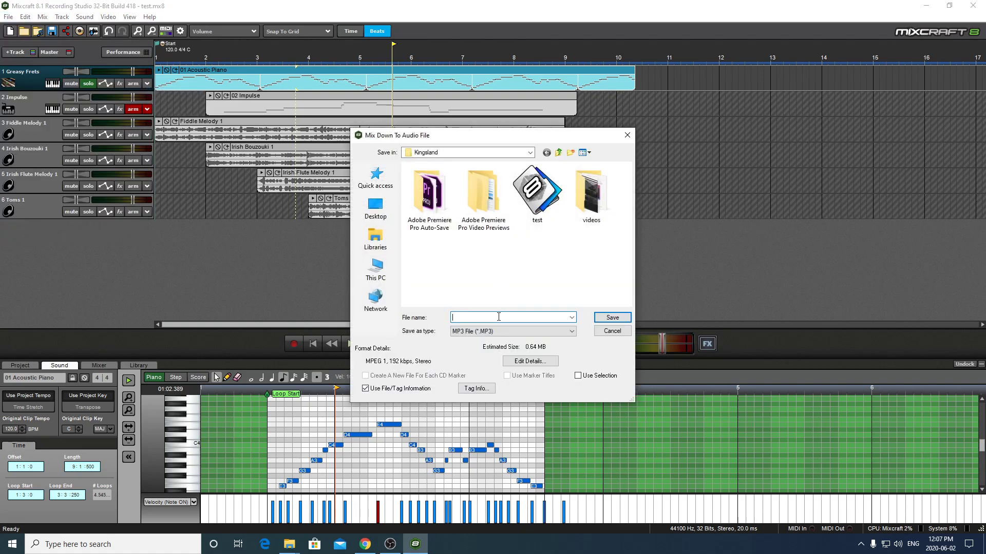
{"action": "type", "text": "test"}
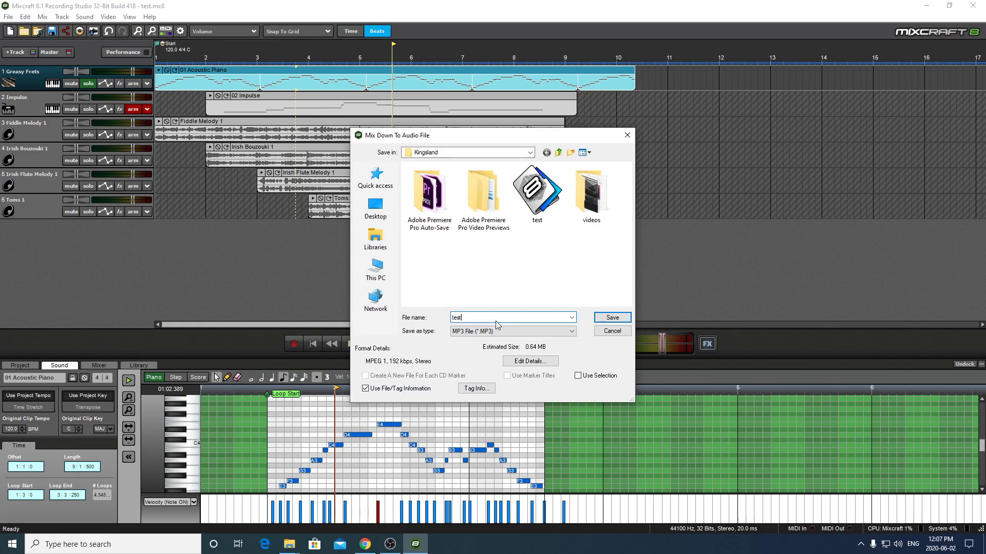
{"action": "double_click", "coordinate": [537, 191]}
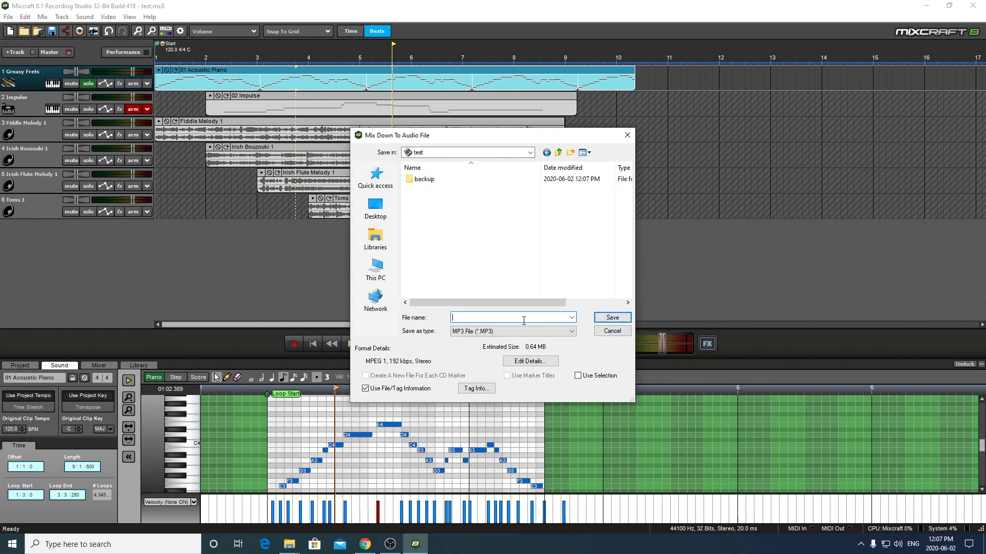
{"action": "type", "text": "test"}
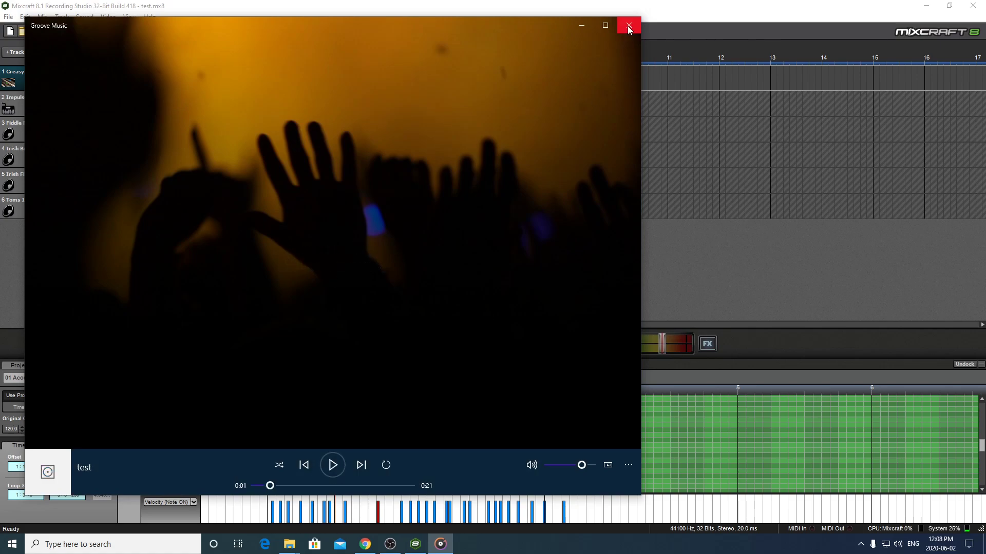
Close Groove Music, then play and stop the project near bar 4
{"action": "left_click", "coordinate": [627, 24]}
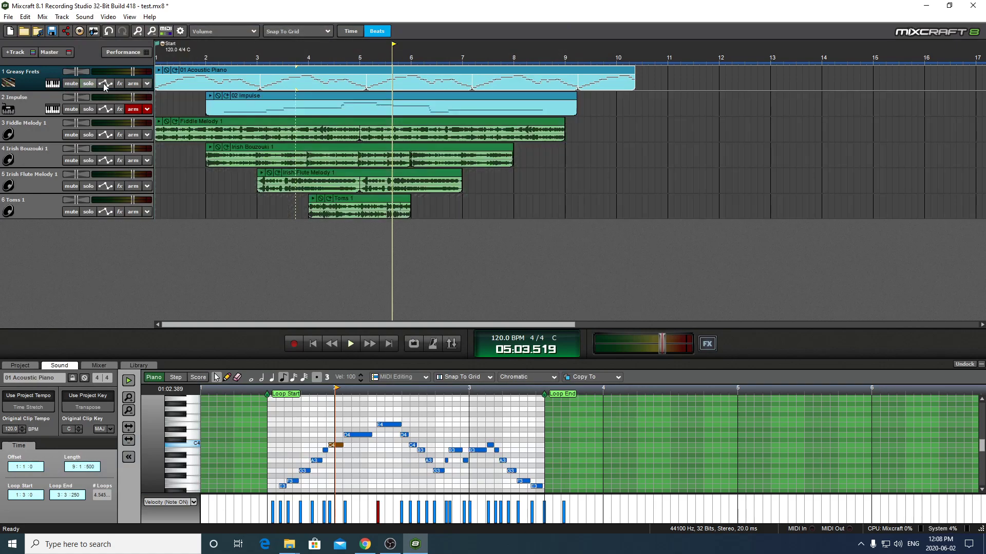
{"action": "left_click", "coordinate": [349, 343]}
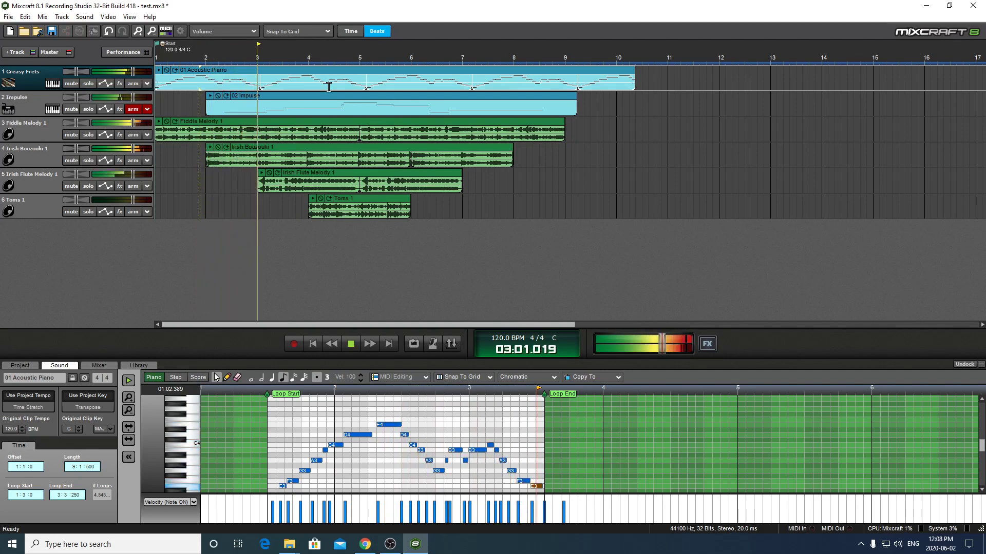
{"action": "left_click", "coordinate": [350, 343]}
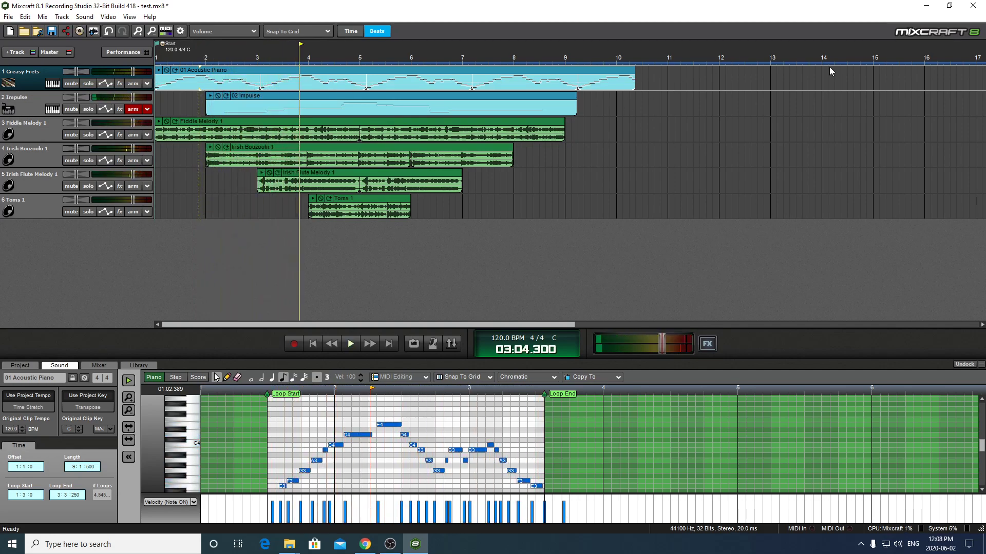